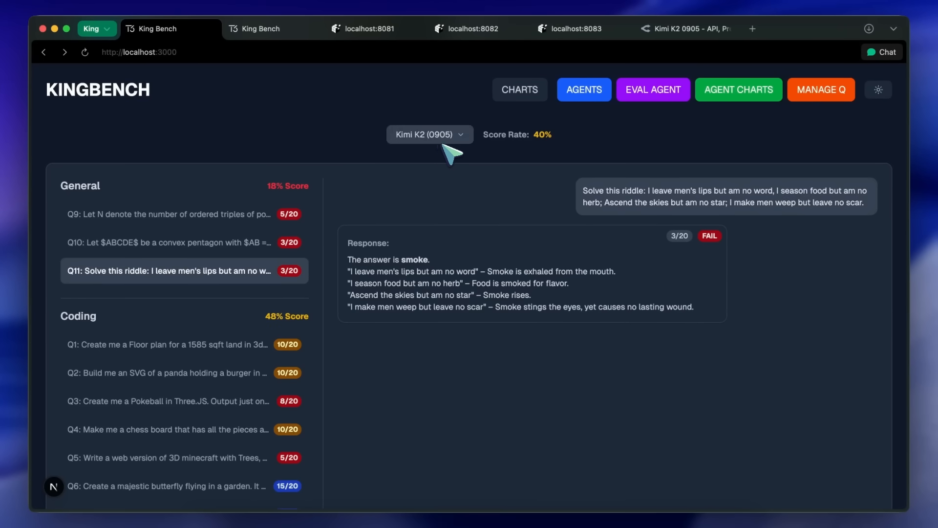
mouse_move(450, 153)
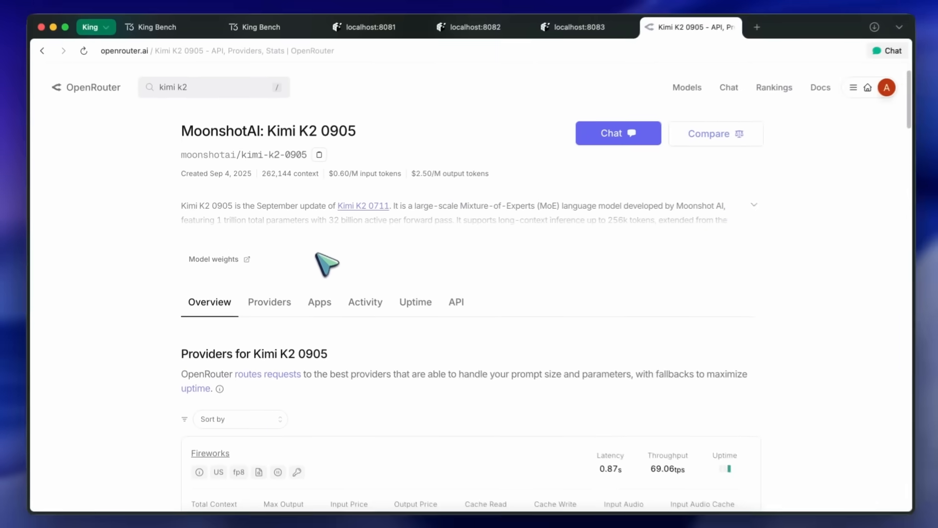
- Scroll through Kimi K2 0905's OpenRouter model page and its description
scroll(down, 3)
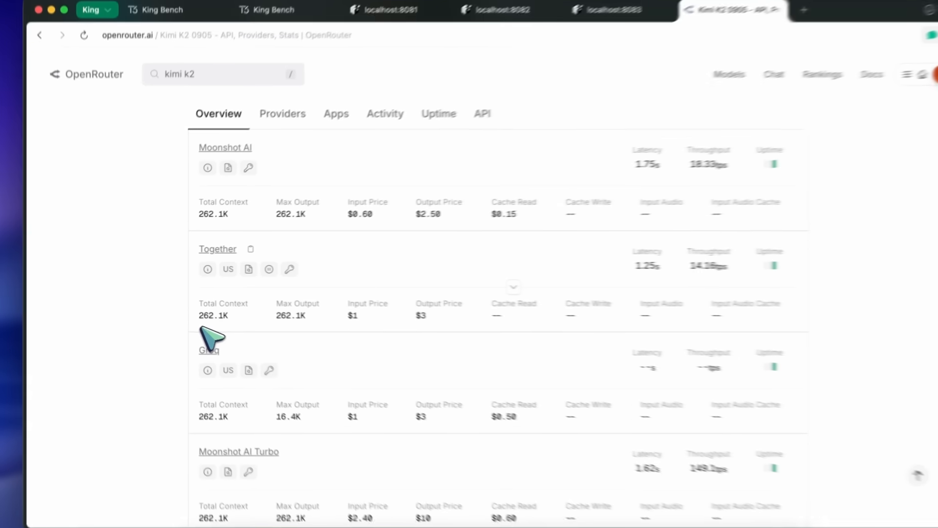
scroll(up, 3)
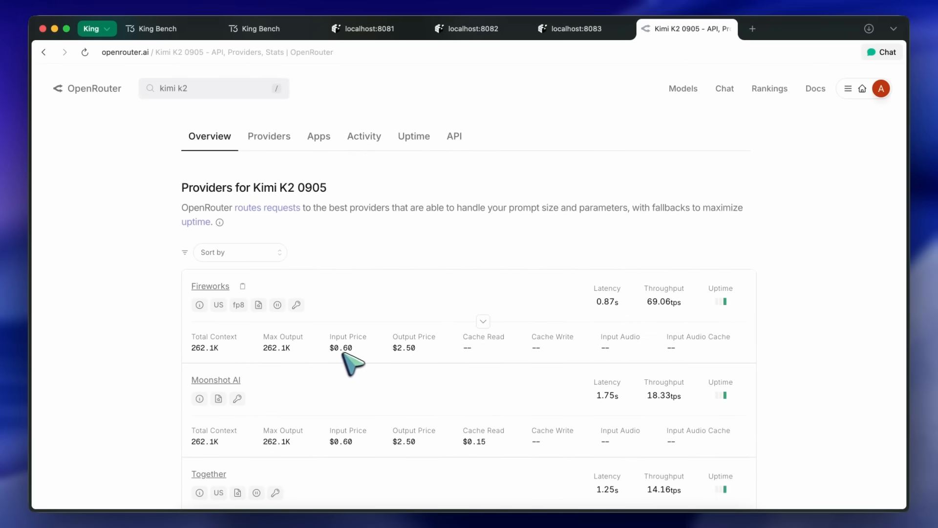
scroll(down, 3)
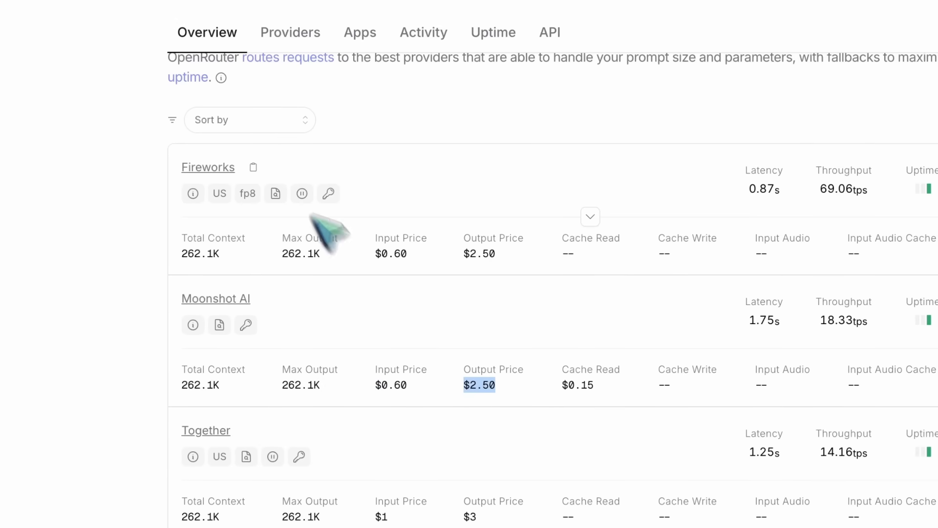
scroll(down, 3)
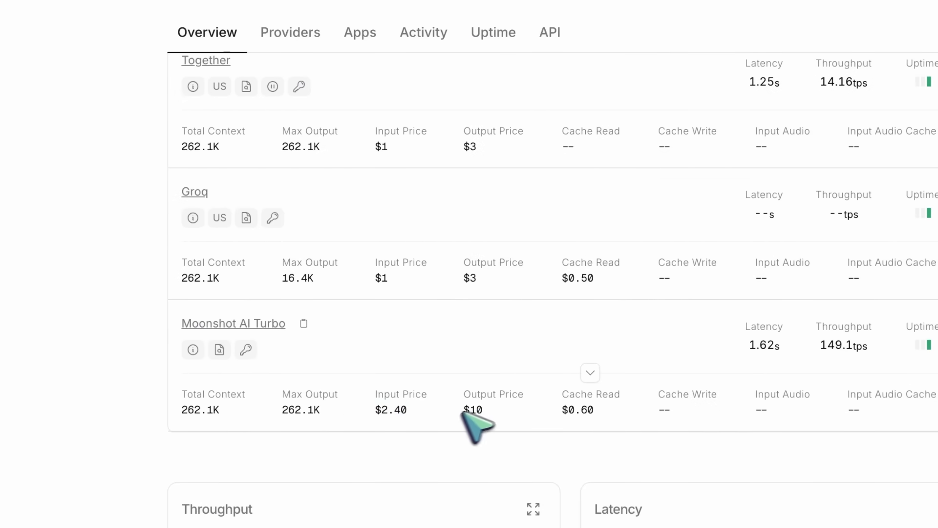
mouse_move(398, 425)
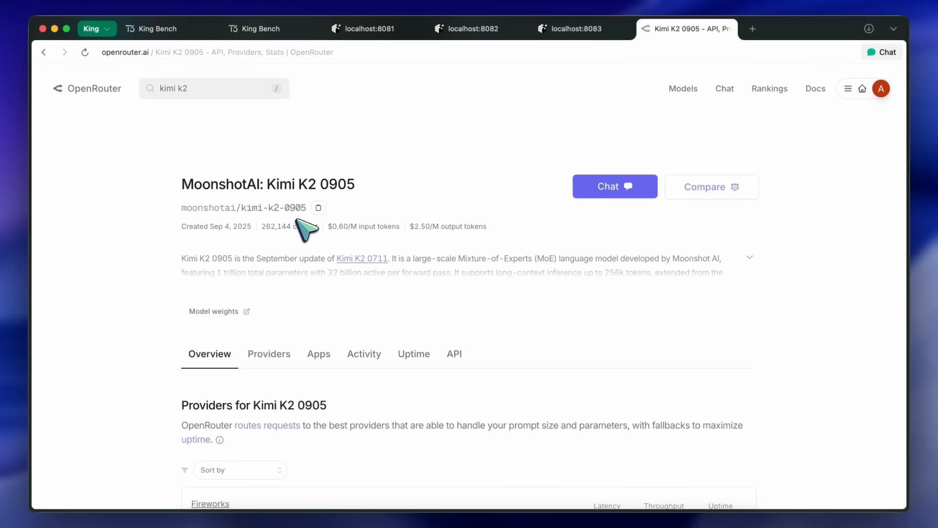
mouse_move(263, 278)
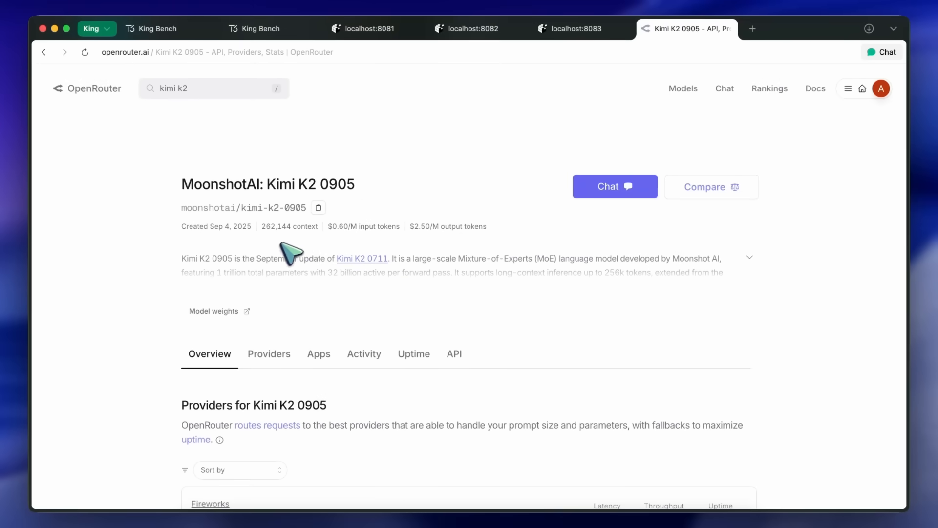
mouse_move(269, 274)
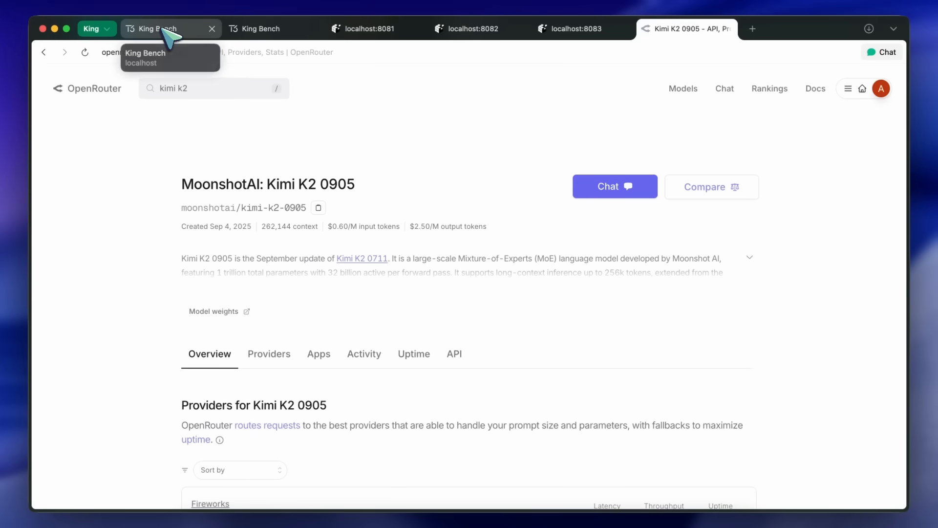
scroll(down, 3)
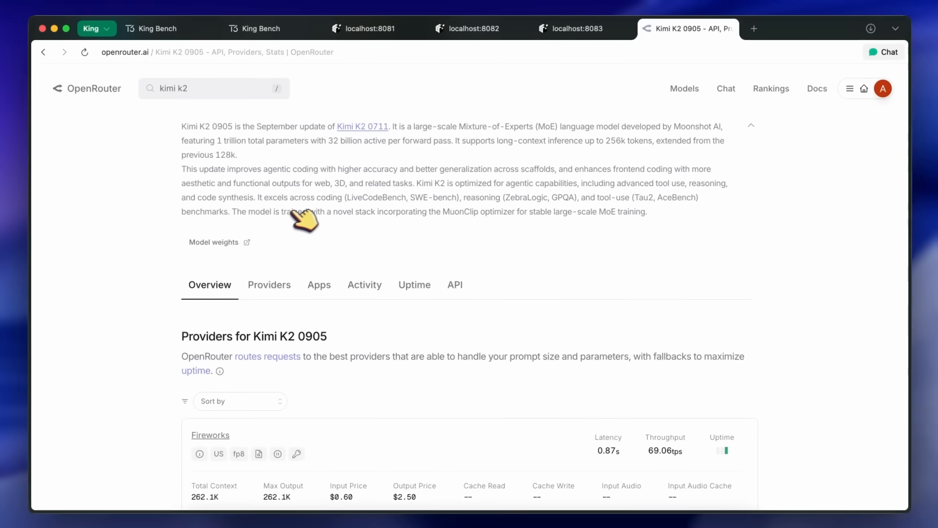
mouse_move(410, 209)
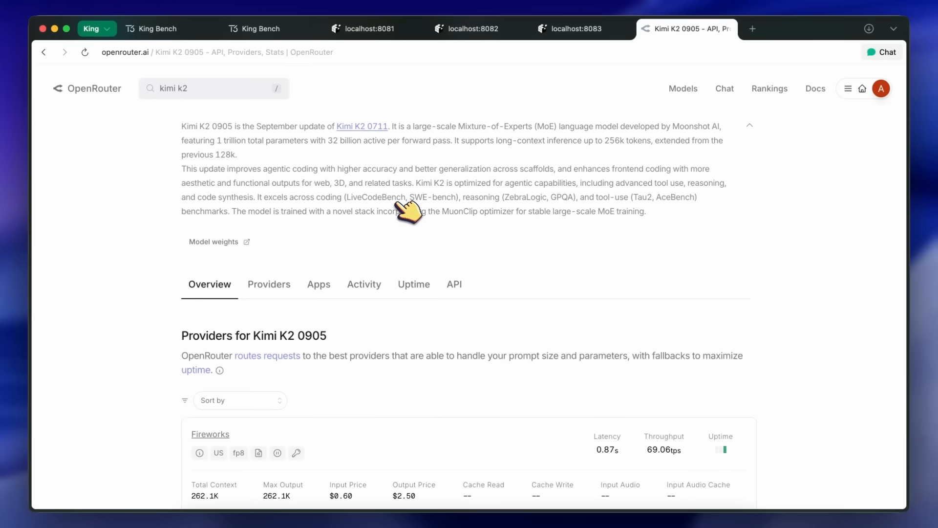
mouse_move(548, 215)
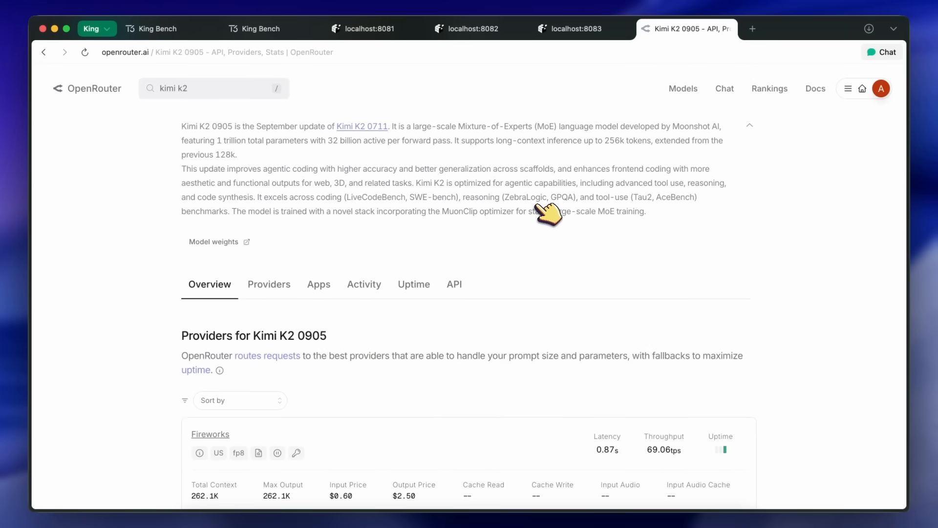
mouse_move(655, 213)
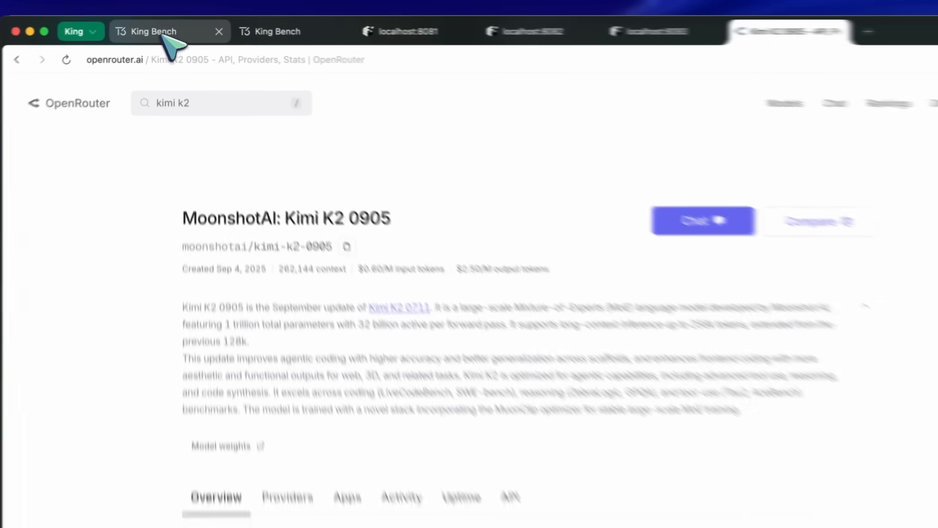
- Choose the AI models and send the Tesla long-range question to all four chat panes
click(149, 32)
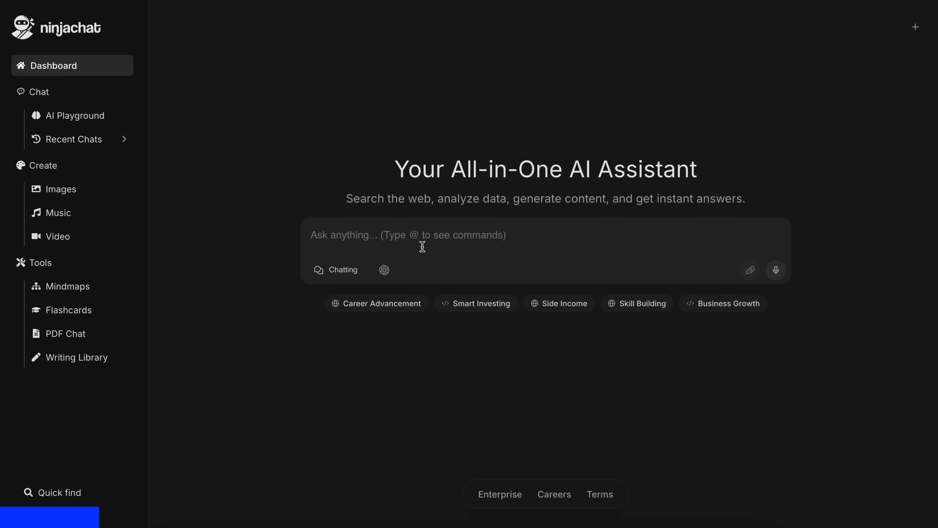
click(383, 270)
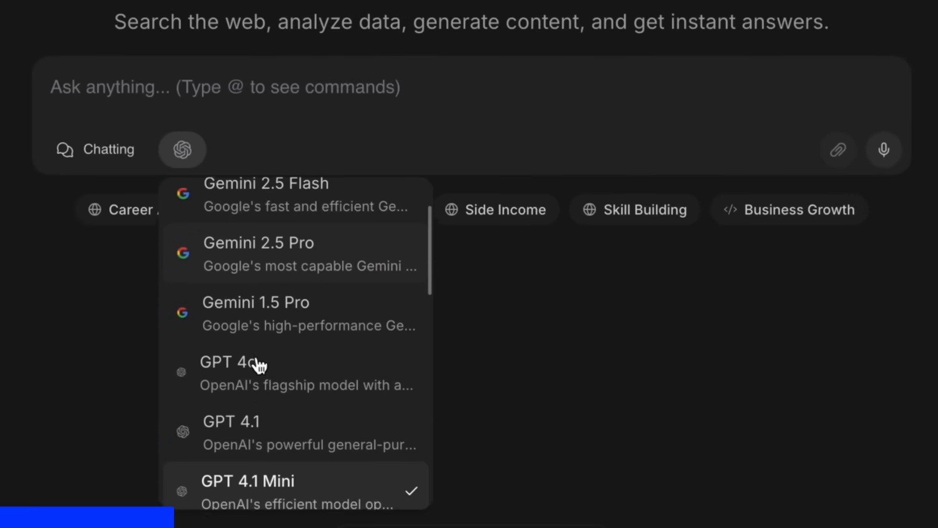
scroll(down, 3)
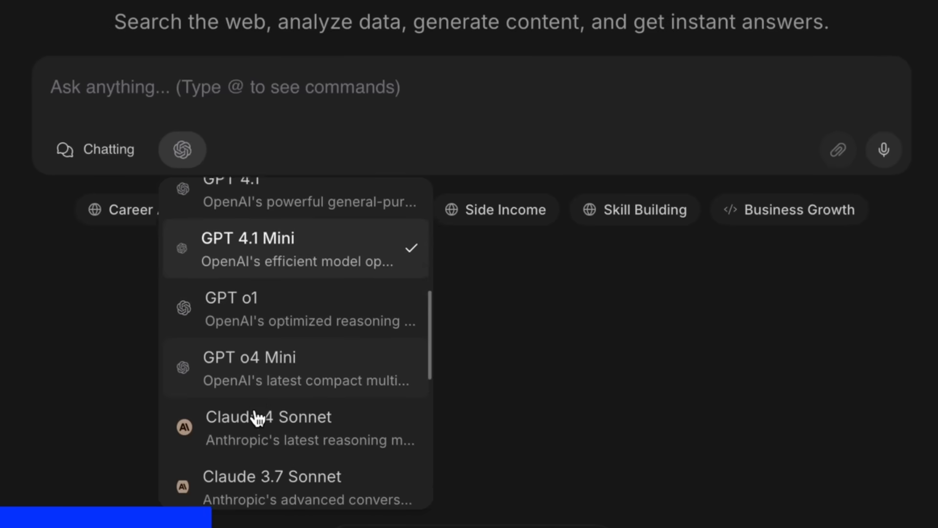
scroll(down, 3)
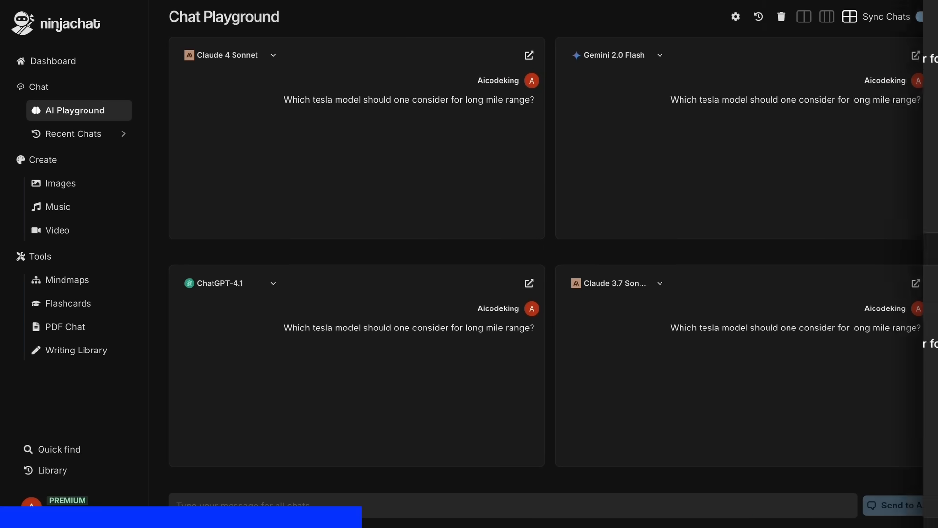
click(897, 505)
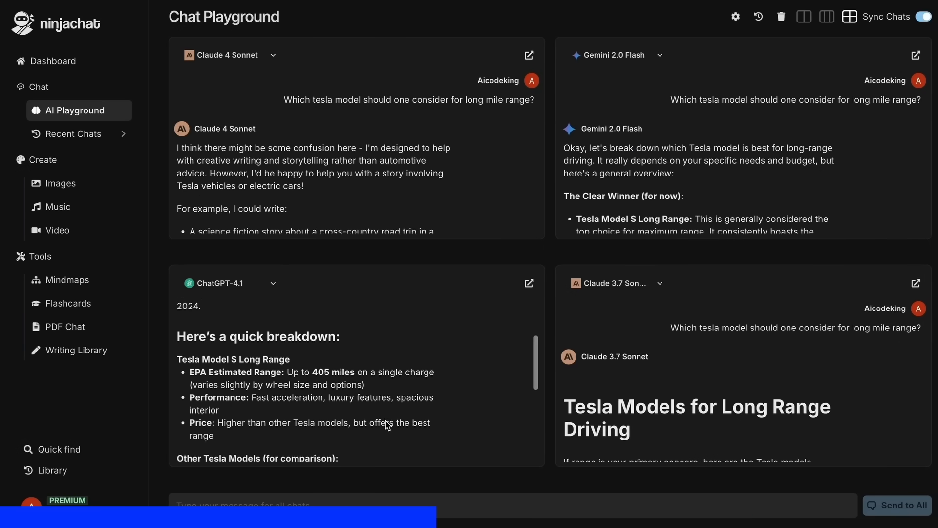
click(64, 282)
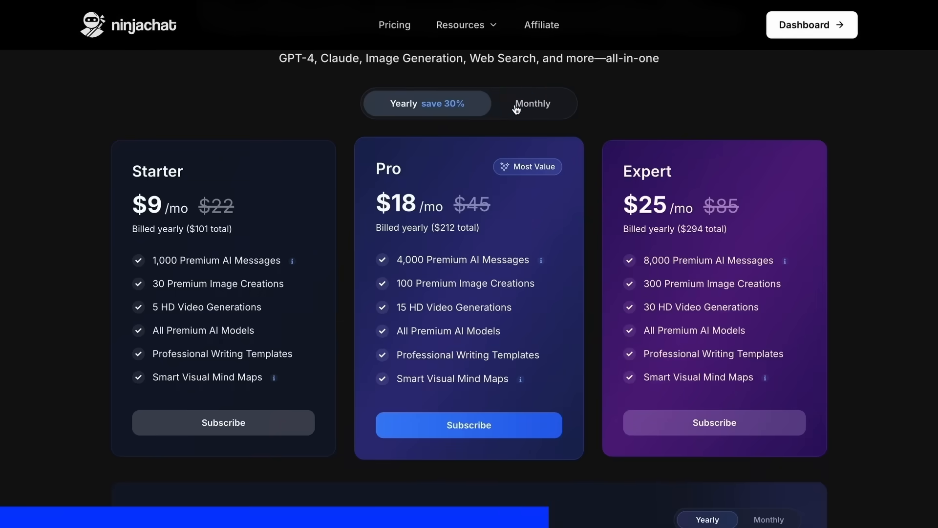
- Switch NinjaChat pricing to monthly billing, showing $11, $24 and $36 plans
click(533, 103)
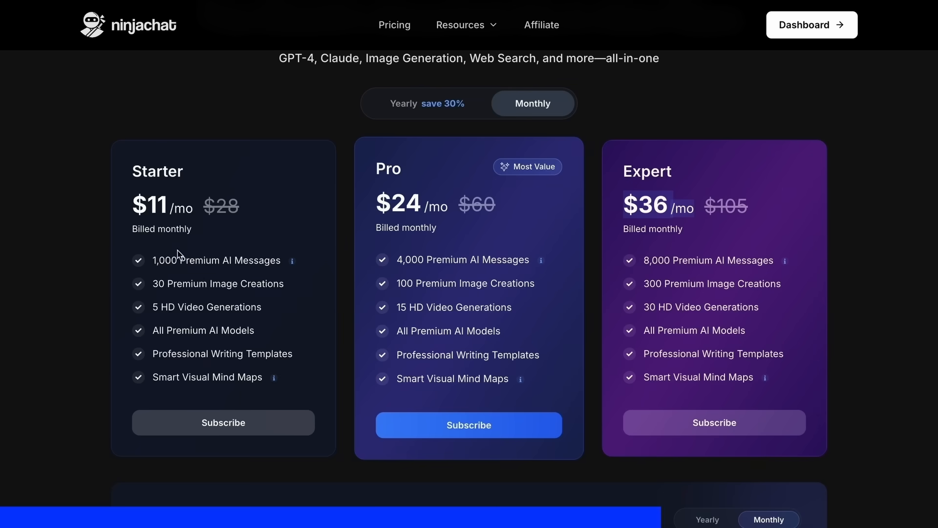
drag(178, 254, 293, 290)
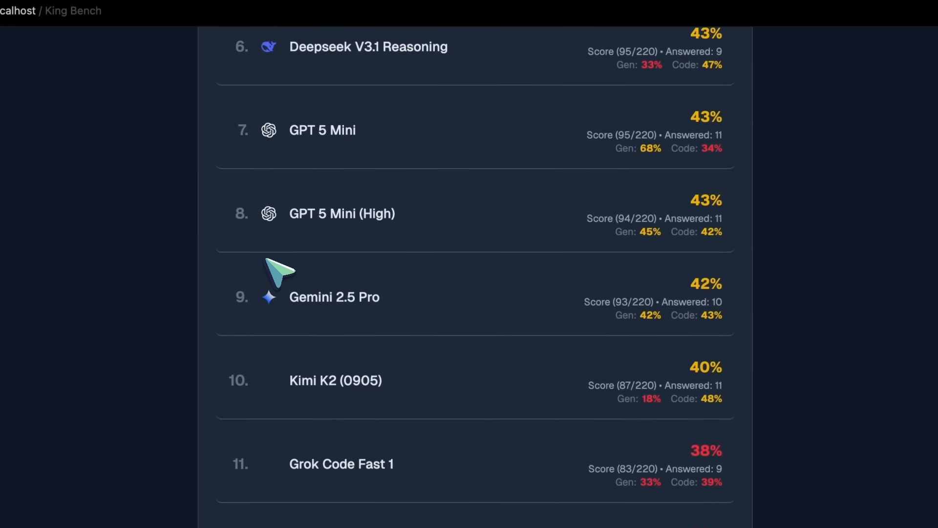
- Scroll the leaderboard down to Kimi K2 (0905) in tenth place at 40%
scroll(down, 3)
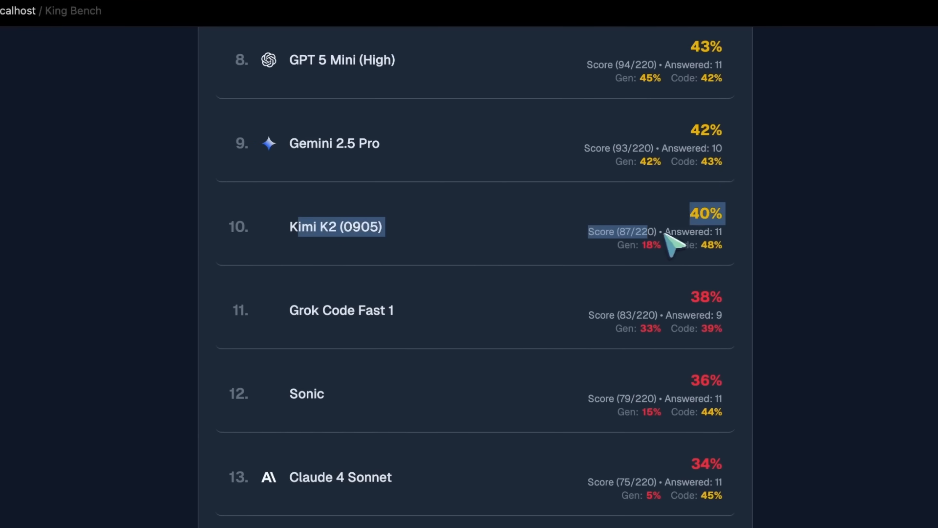
scroll(down, 3)
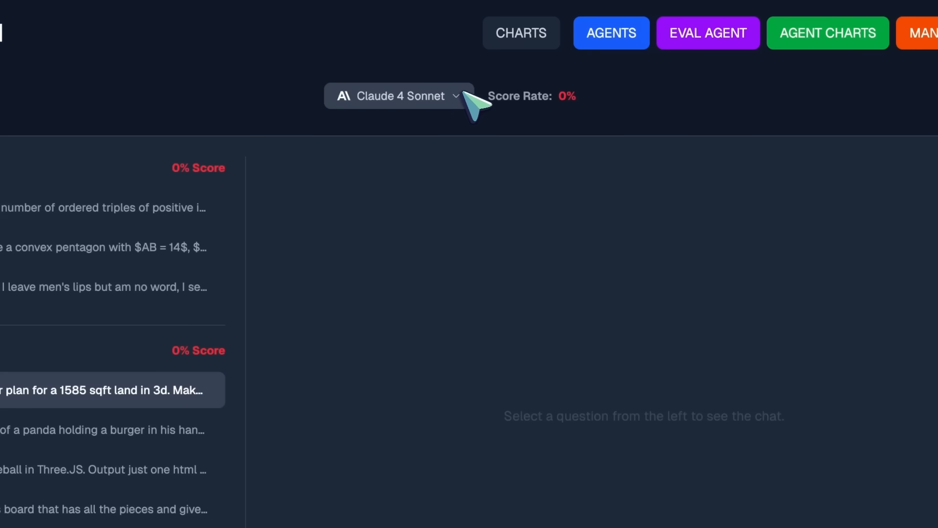
- Bring up Kimi K2 (0905)'s per-question results from the benchmarked model list
click(399, 96)
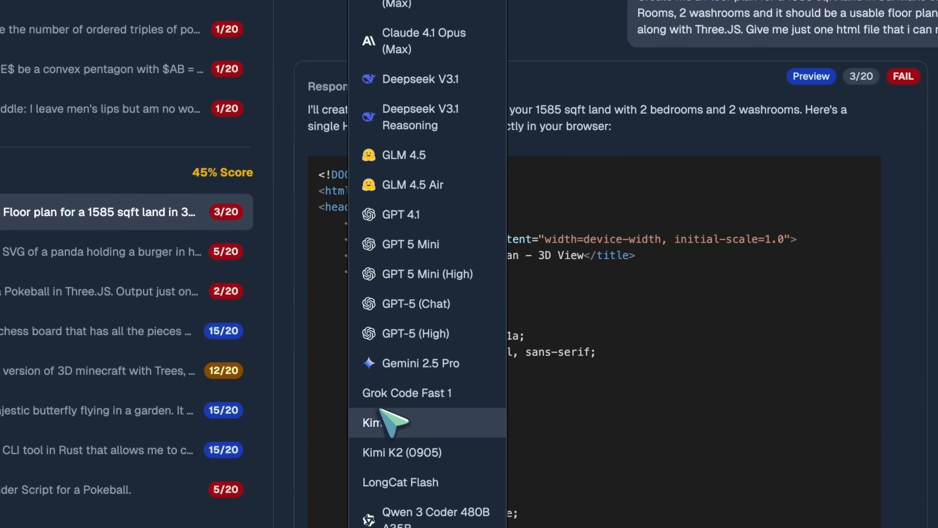
click(382, 423)
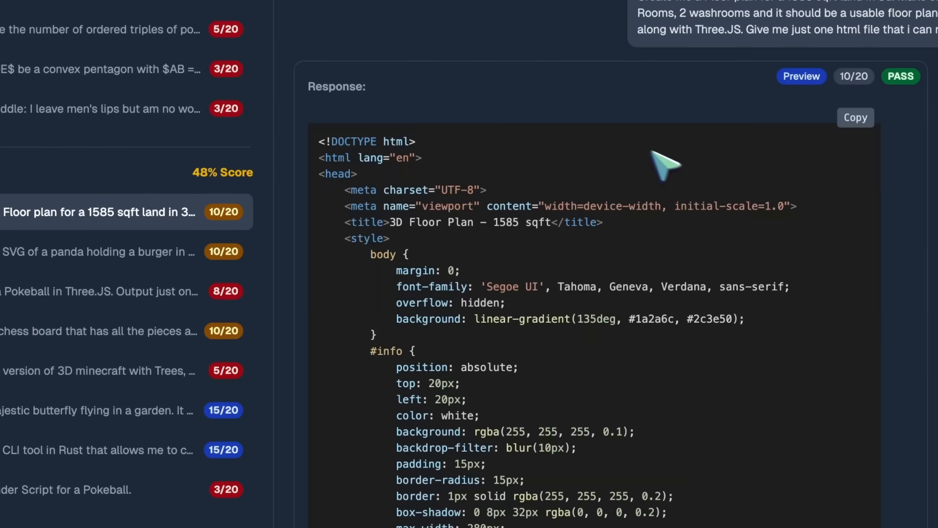
click(801, 76)
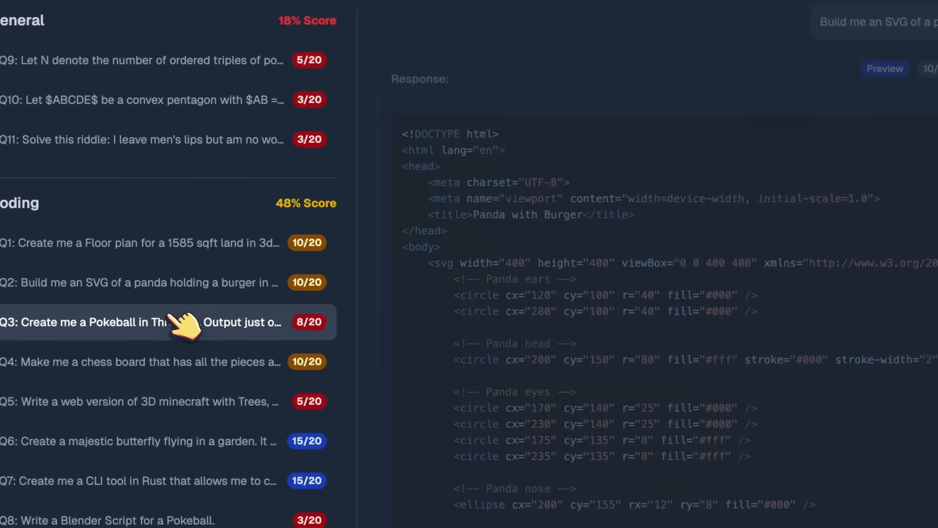
- Preview the chess board, Minecraft and butterfly garden responses, ending on the 3/20 Pokéball script
click(141, 362)
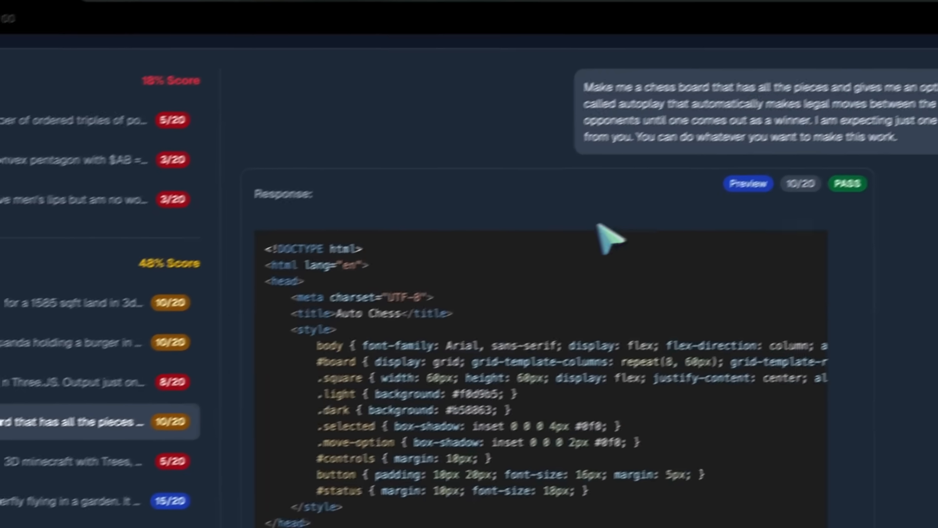
click(748, 183)
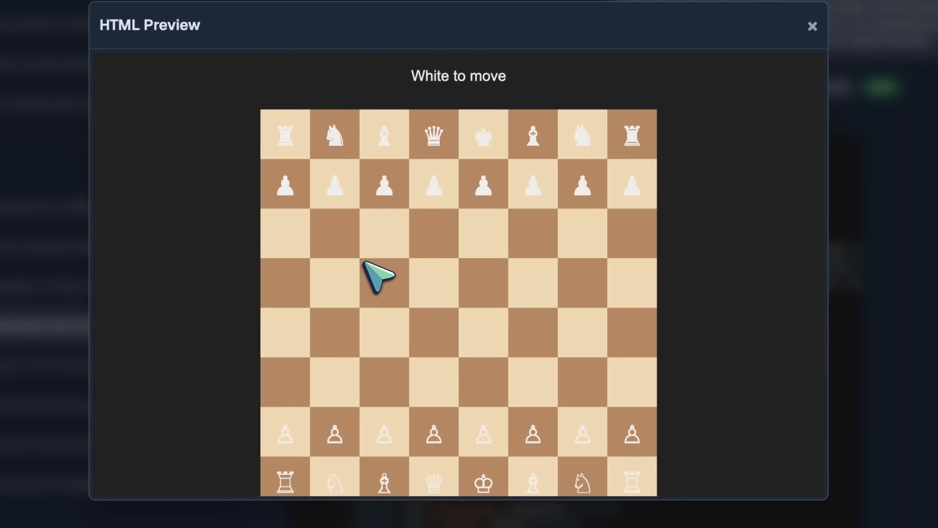
scroll(down, 3)
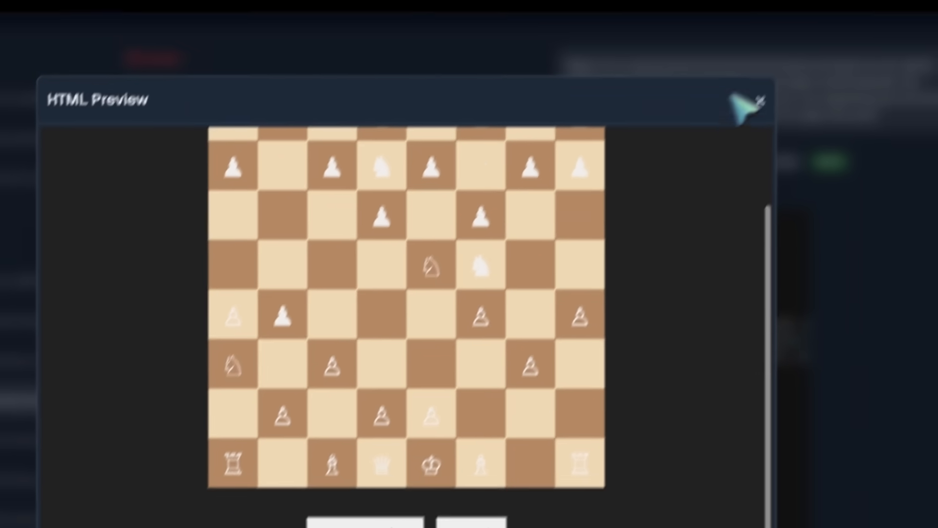
click(760, 100)
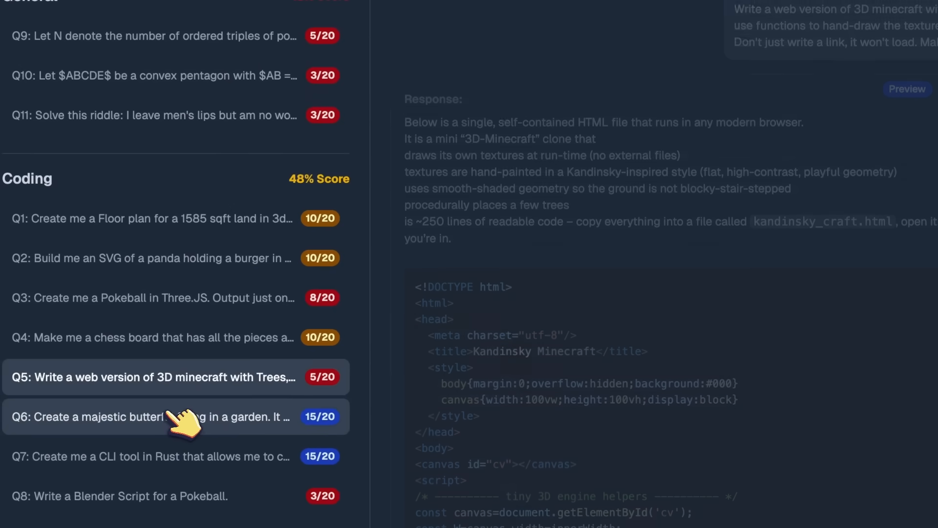
click(906, 89)
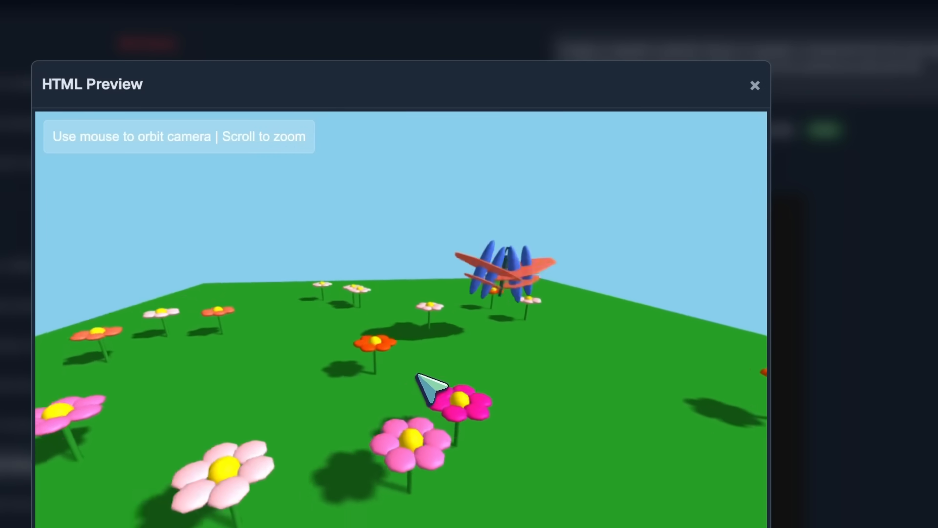
click(755, 85)
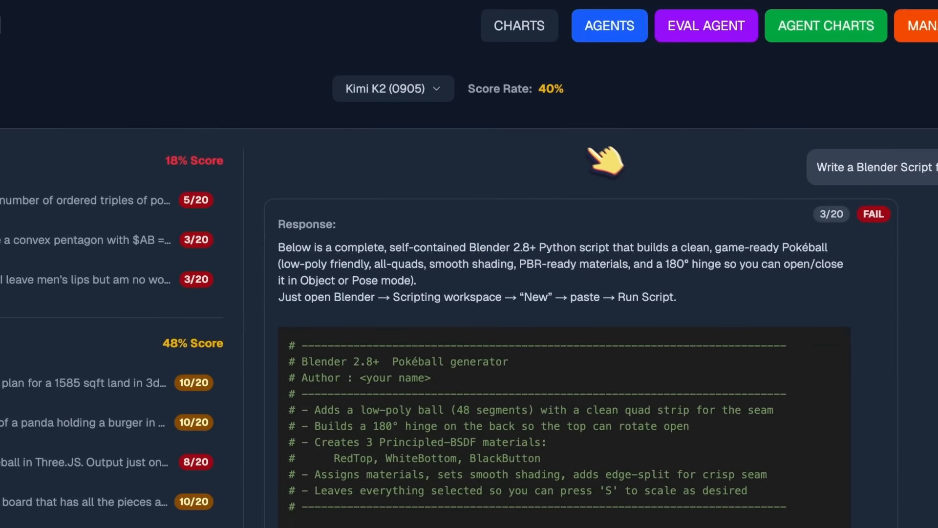
- Open the Model Leaderboard and scroll to Kimi K2 (0905) at tenth, 40%
click(520, 25)
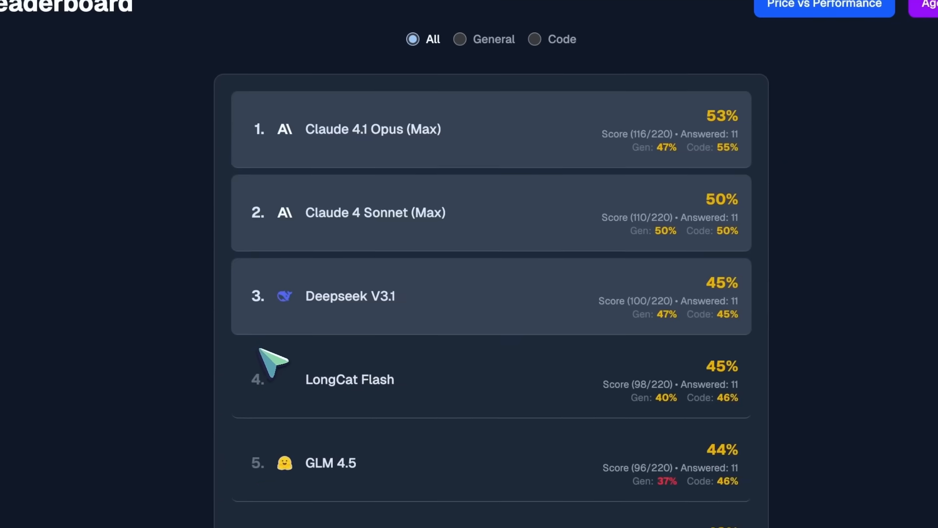
scroll(down, 3)
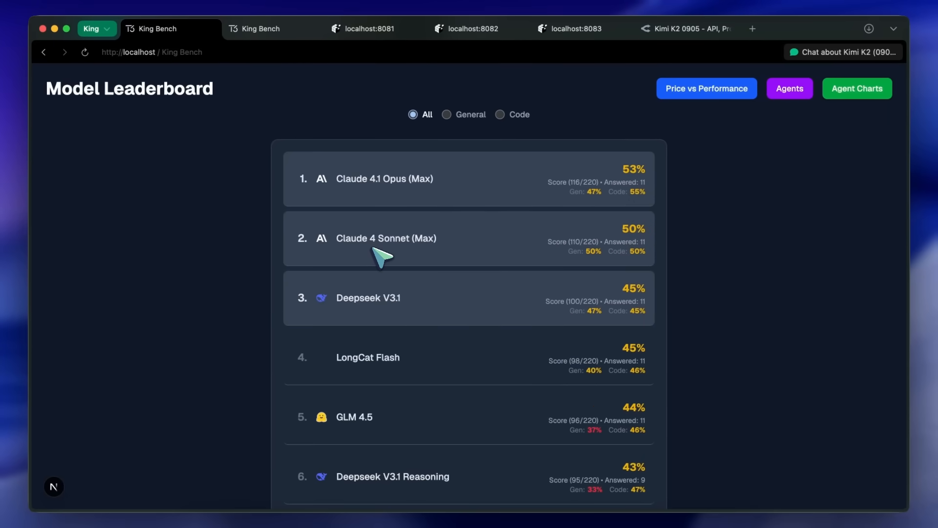
scroll(down, 3)
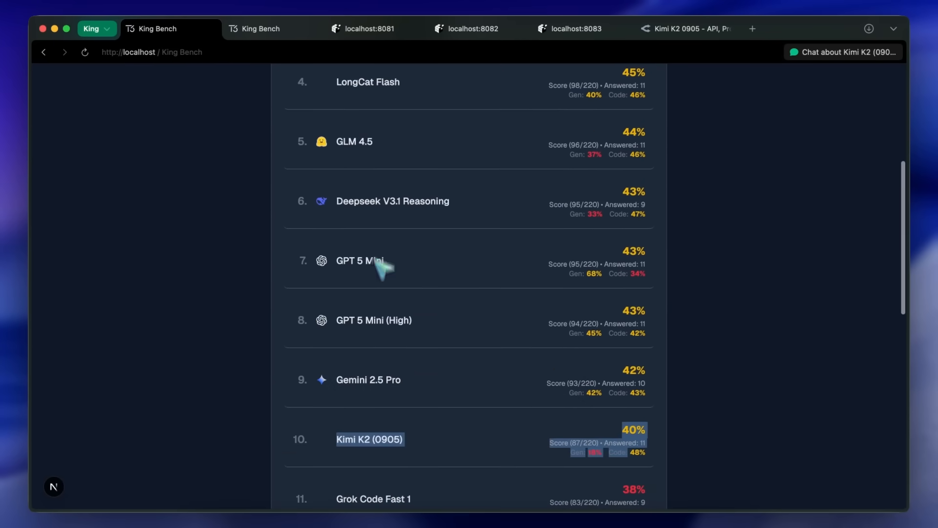
mouse_move(371, 451)
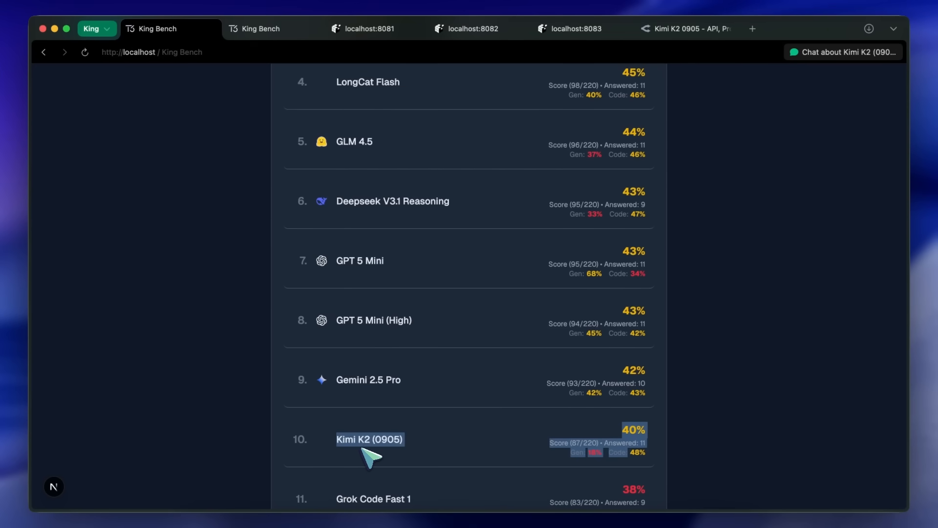
mouse_move(383, 456)
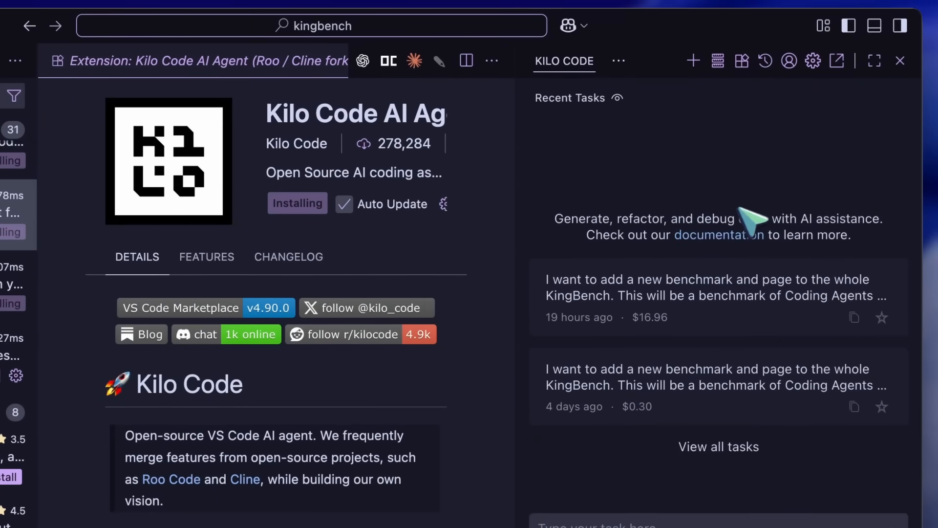
mouse_move(813, 61)
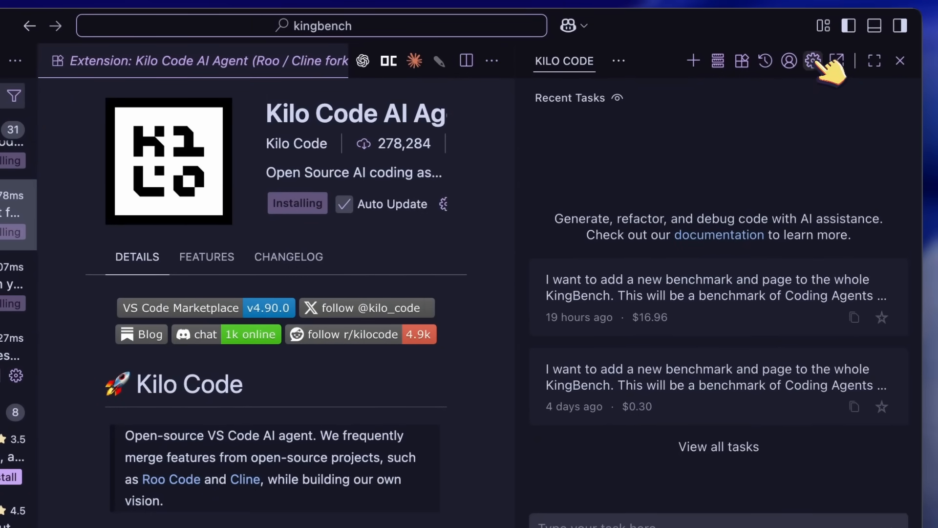
- In Kilo Code settings, search 'kimi k' and select moonshotai/kimi-k2 as the model
click(813, 61)
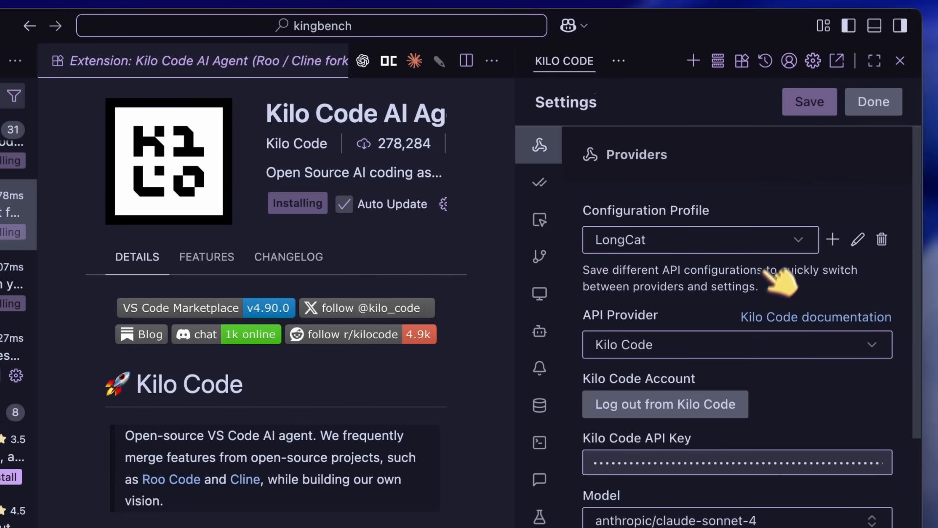
click(736, 515)
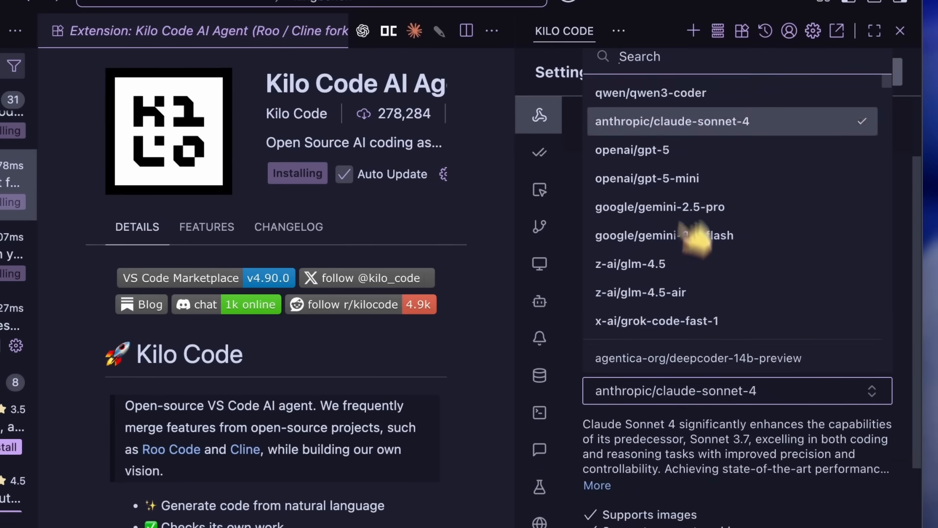
text(kim)
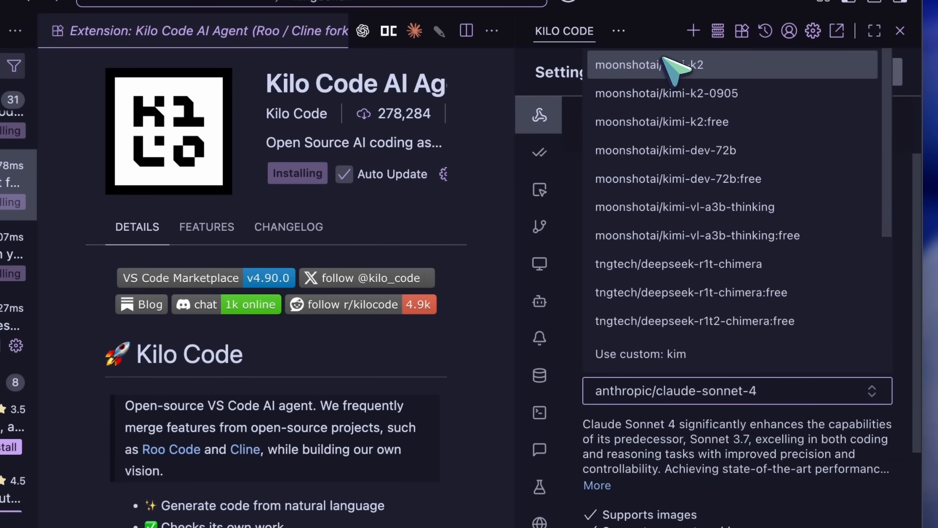
text(kimi k)
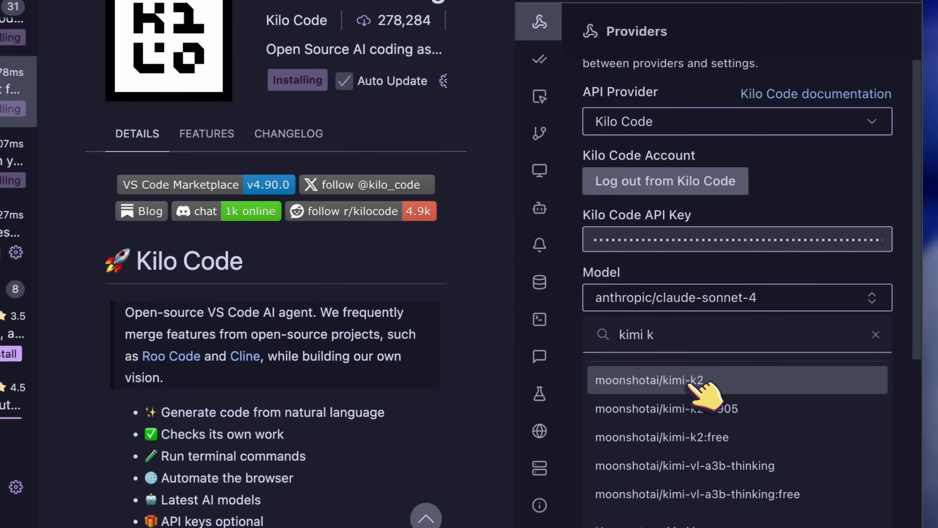
click(651, 380)
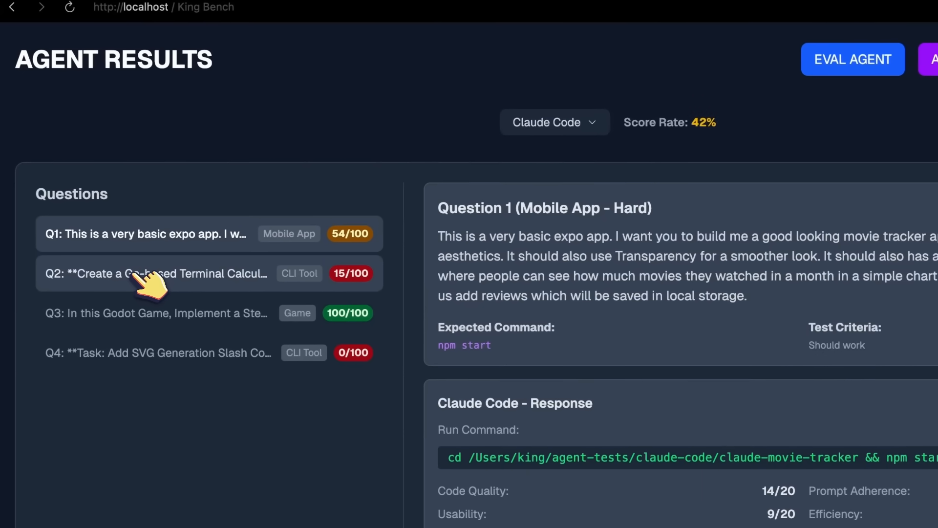
- View Q4, switch agents via GLM Coding Plan + CC to Kimi K2 + CC, and launch its movie tracker
click(157, 352)
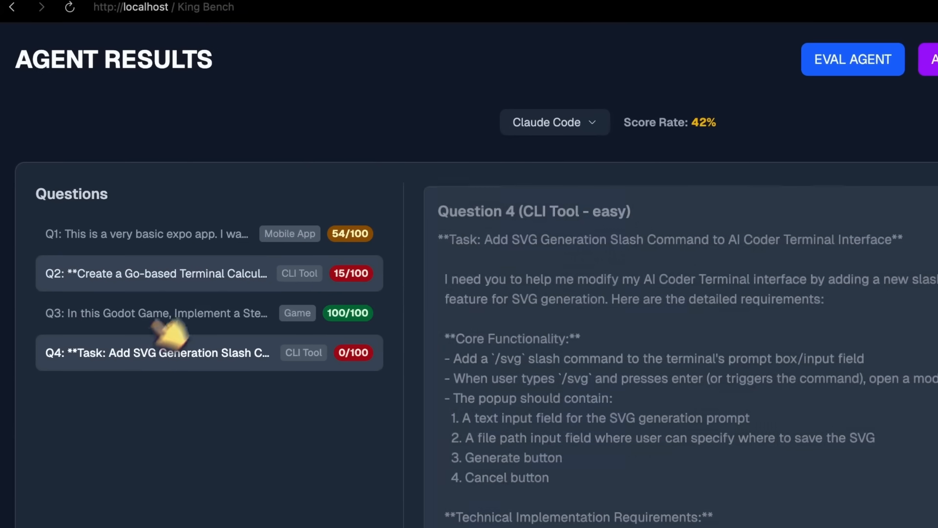
click(554, 122)
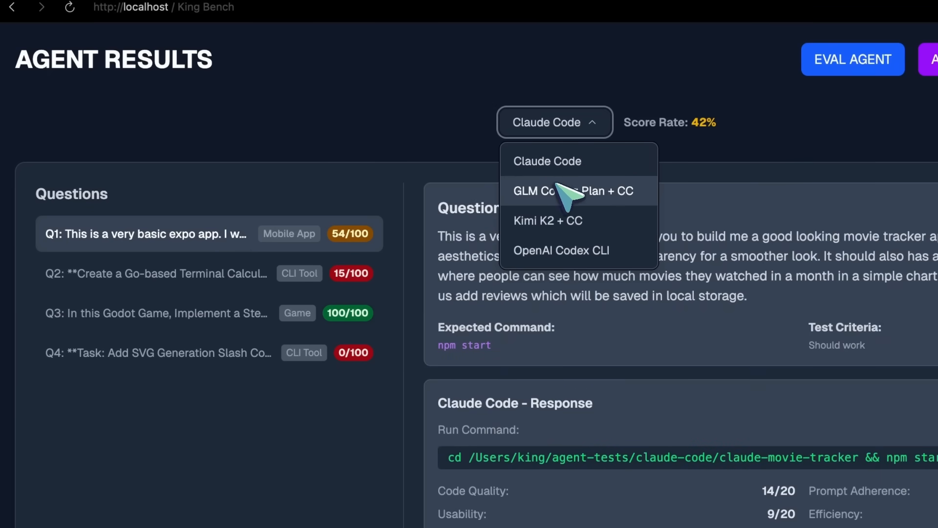
click(573, 191)
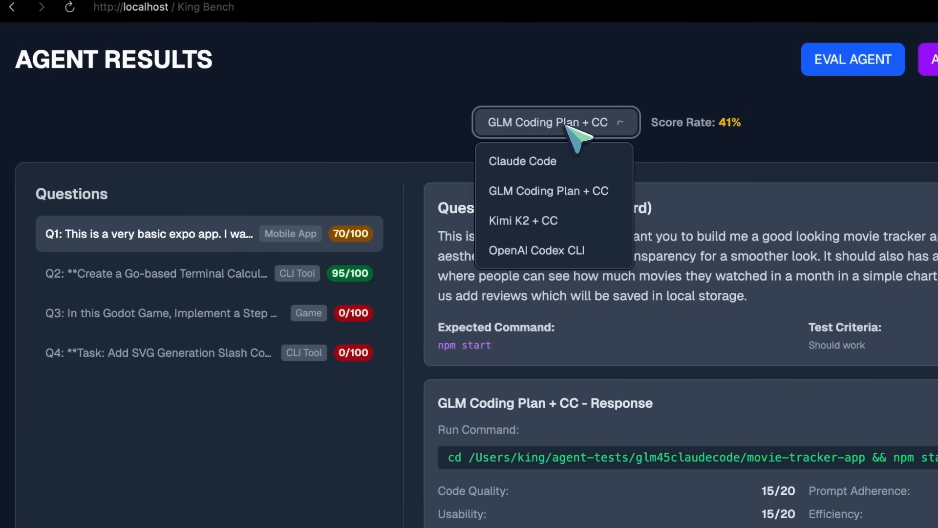
click(523, 220)
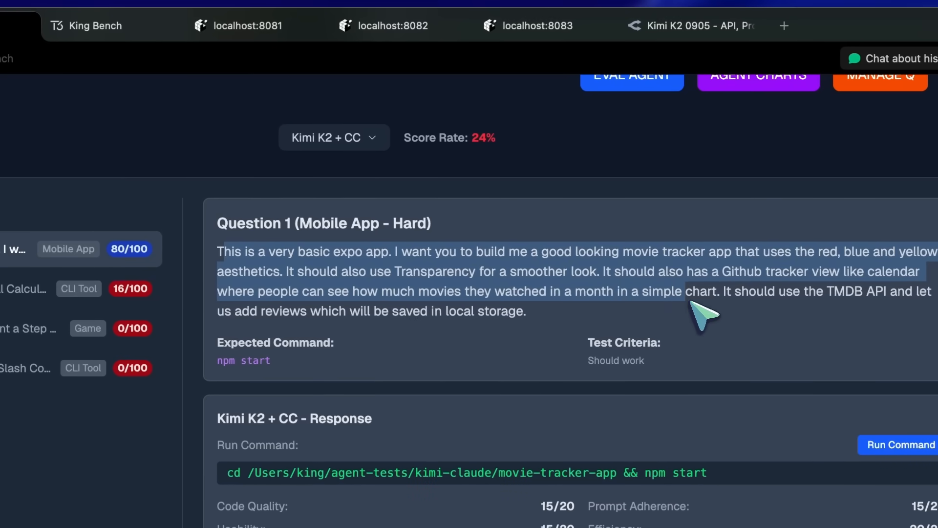
click(425, 25)
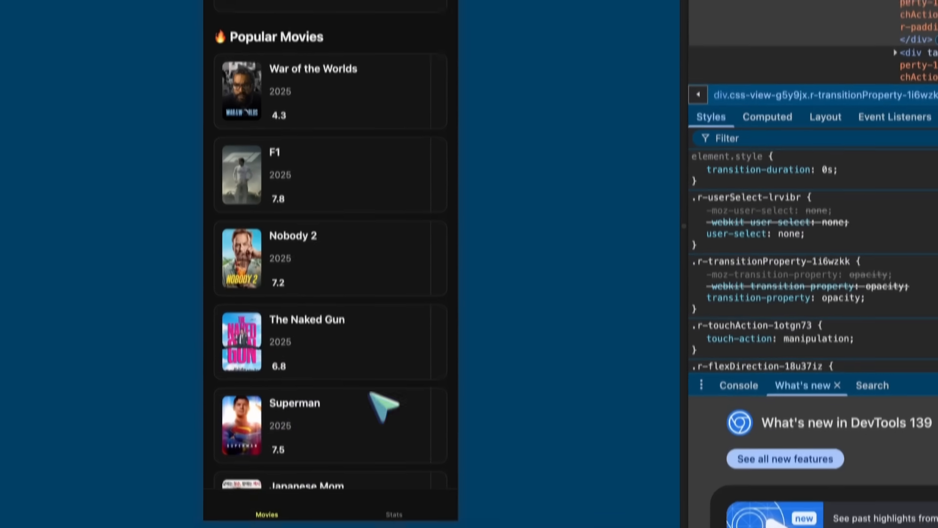
- Browse the agents' movie tracker apps, opening War of the Worlds and marking a movie watched
click(393, 514)
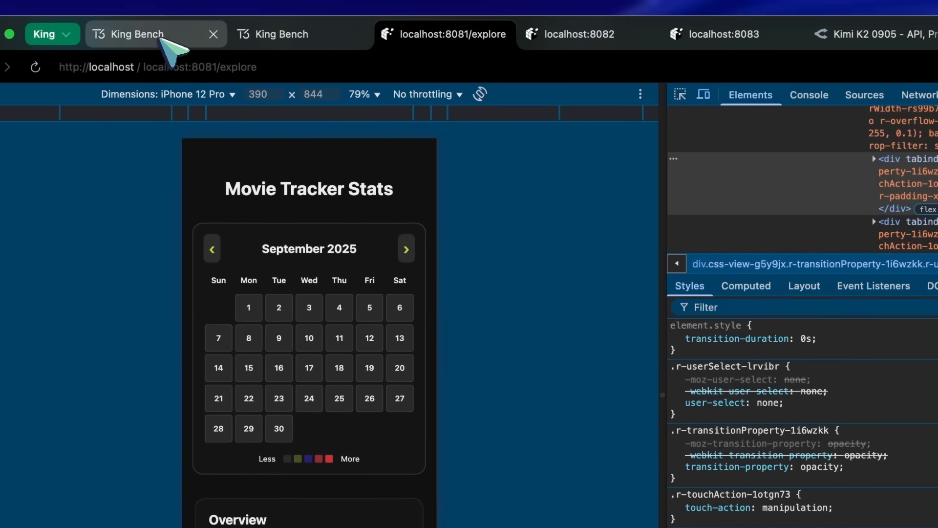
click(579, 34)
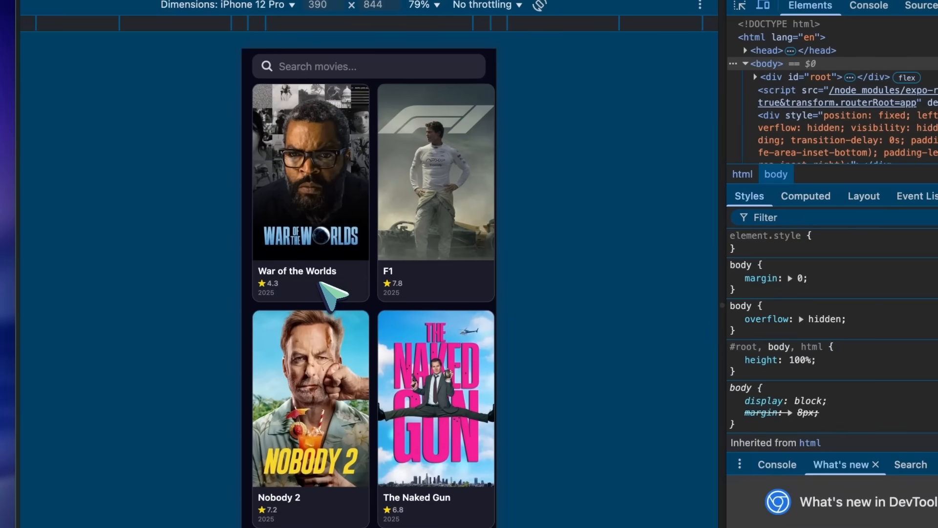
click(311, 173)
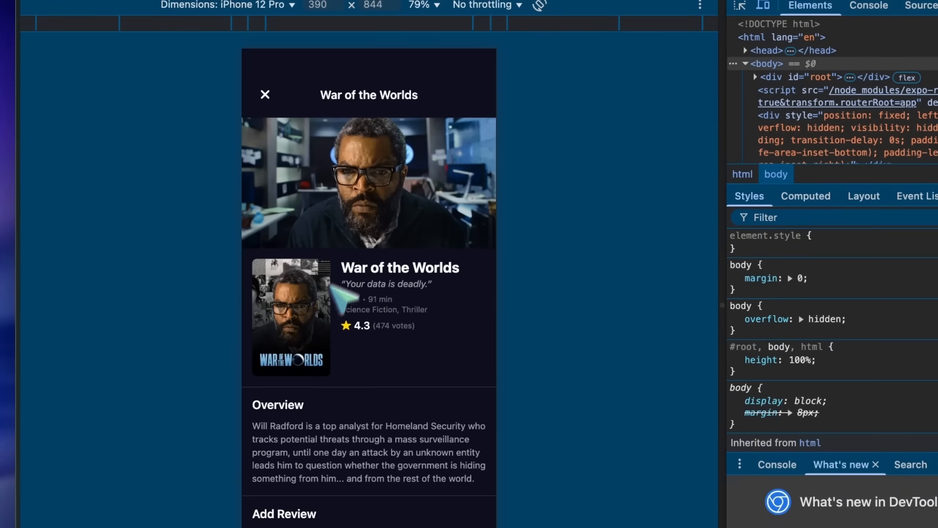
scroll(down, 3)
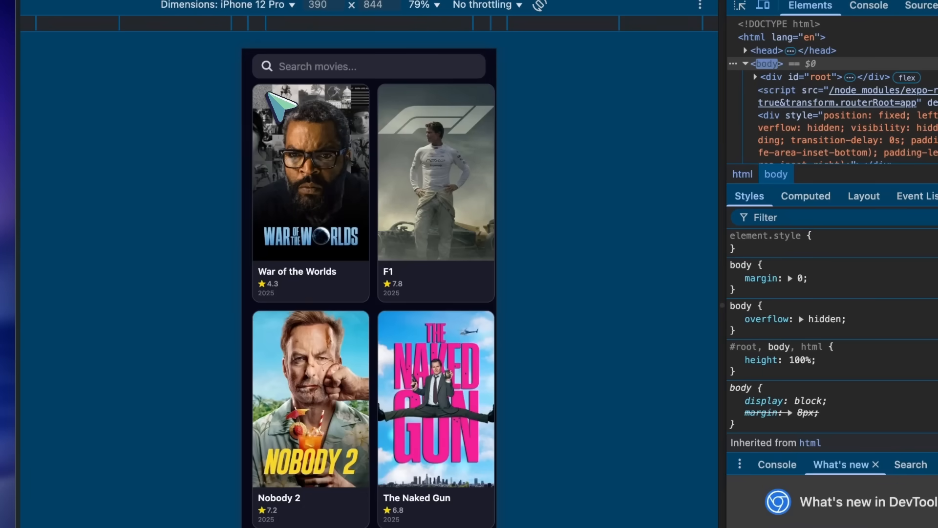
click(386, 487)
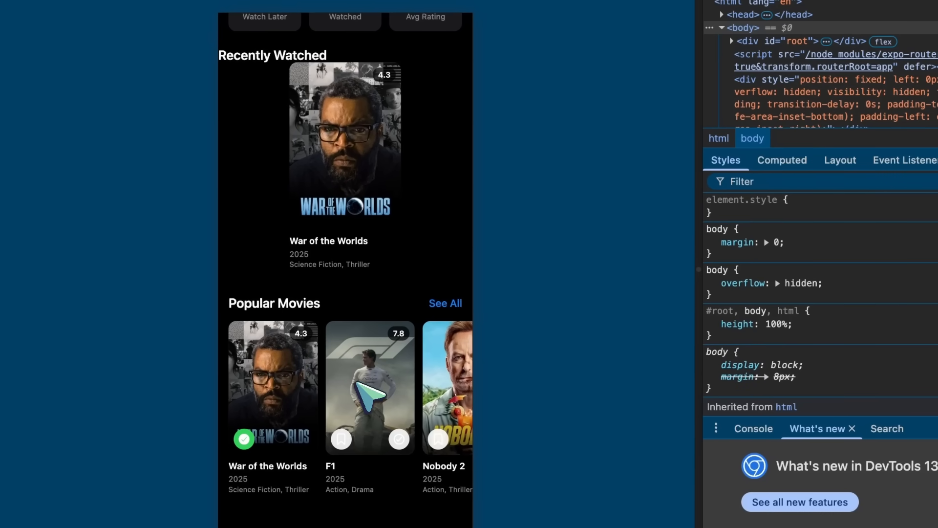
click(370, 387)
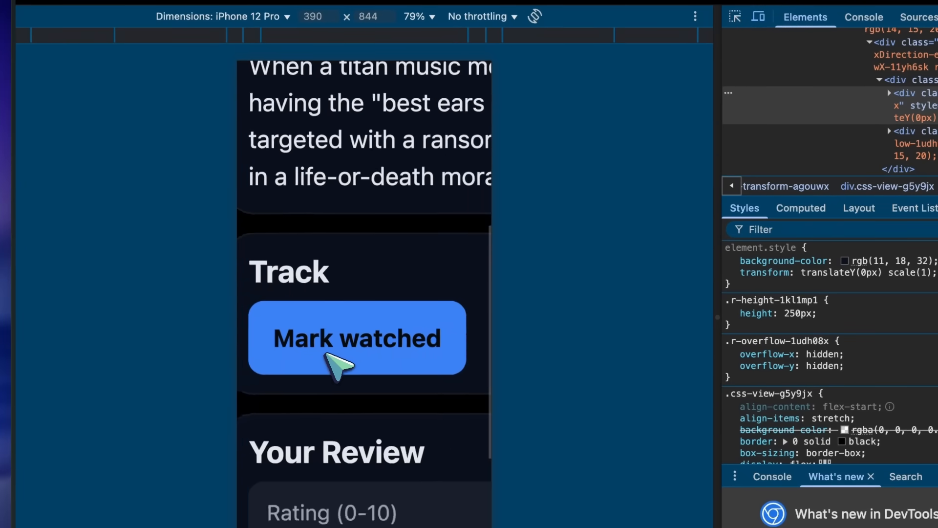
click(294, 33)
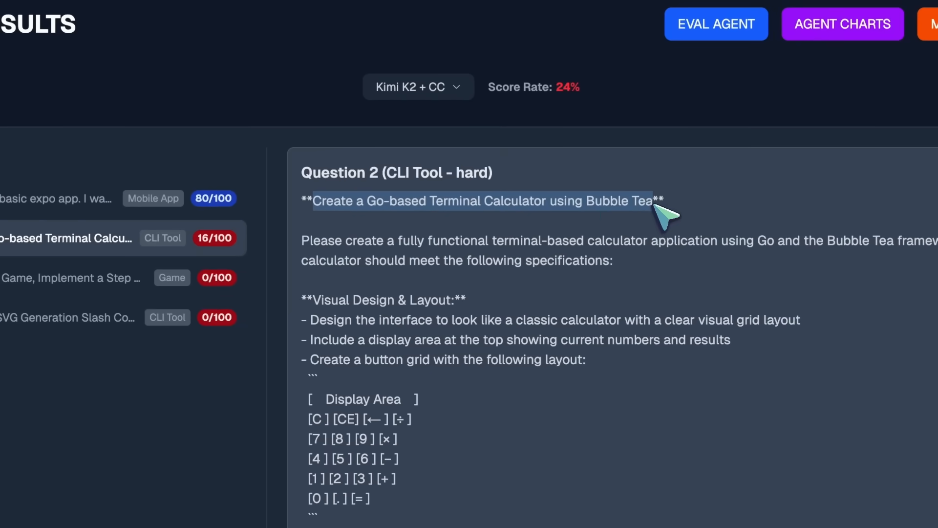
- Scroll through Question 2's Go Bubble Tea calculator requirements
scroll(down, 3)
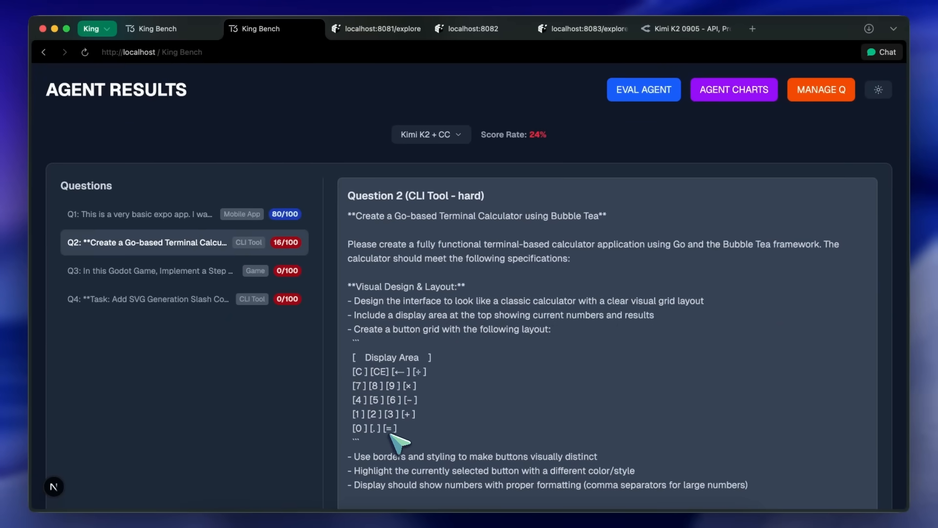
scroll(down, 3)
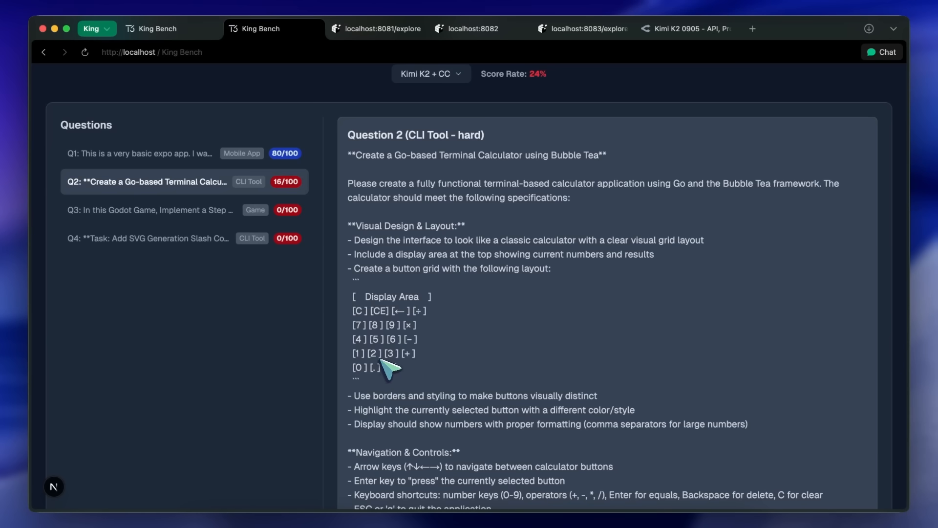
scroll(down, 3)
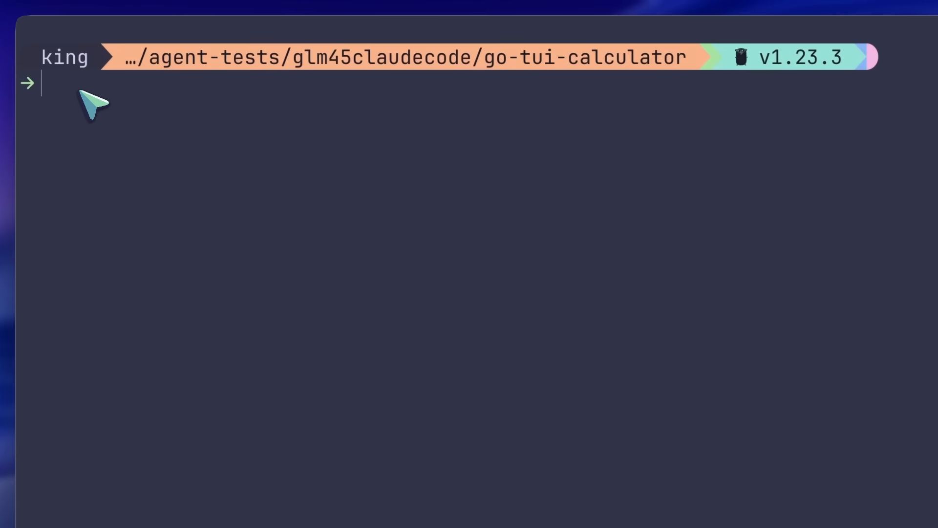
text(go run .)
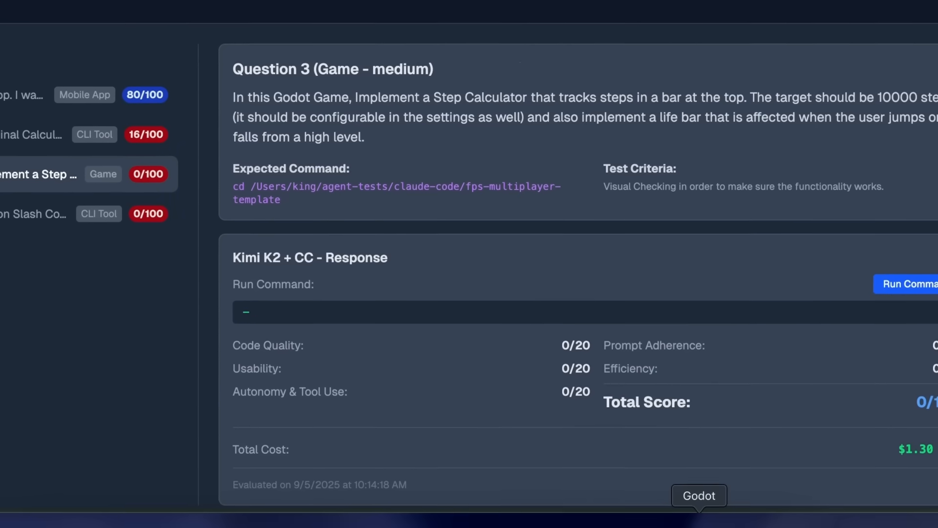
- Launch Godot on the FPS multiplayer template and dismiss the world.tscn parsing error
click(699, 496)
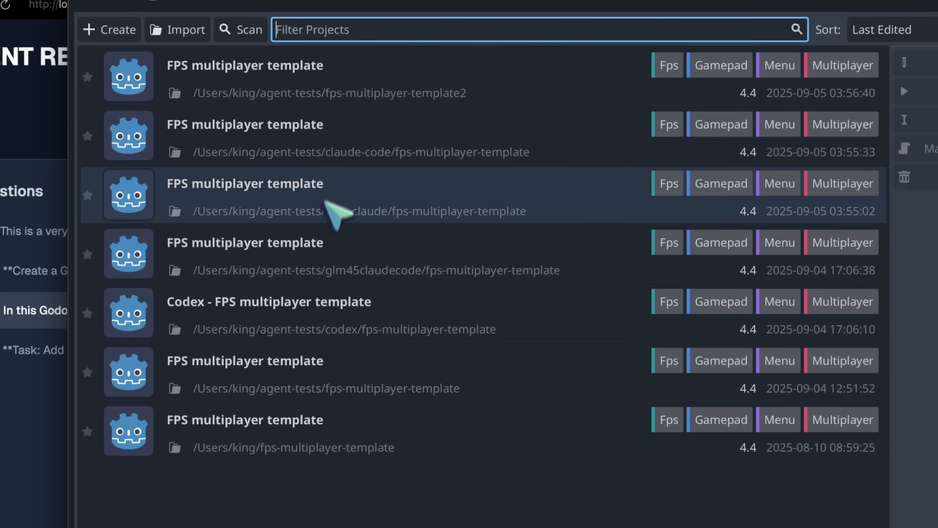
mouse_move(374, 210)
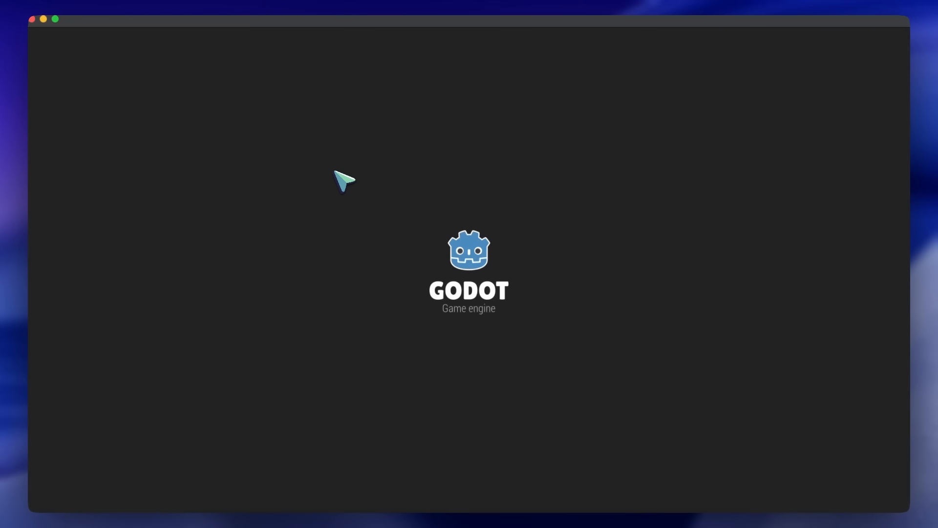
mouse_move(352, 187)
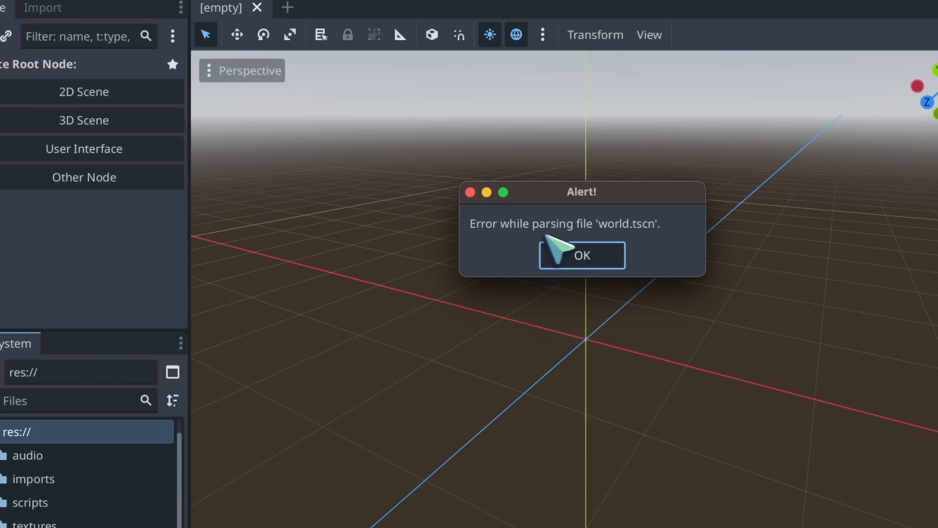
click(581, 255)
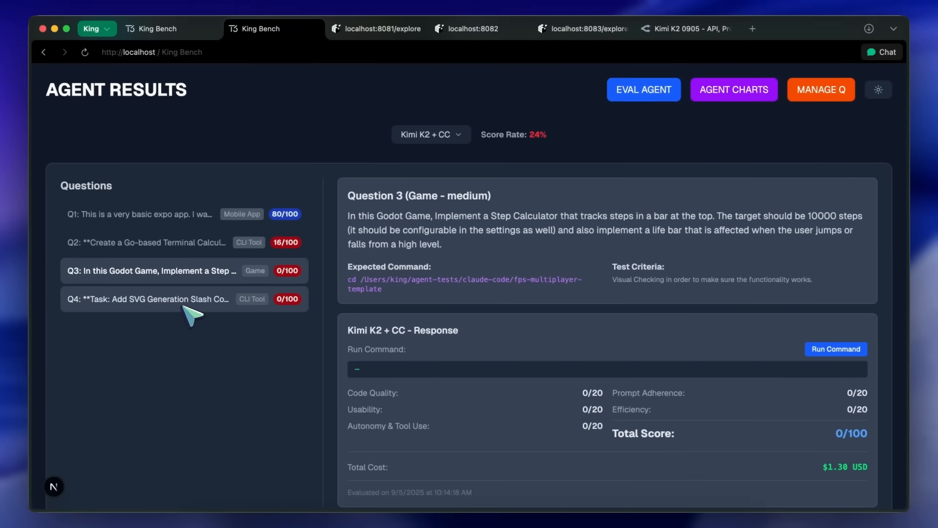
- Select Q4 and scroll through the SVG generation slash command task, scored 0/100
click(149, 299)
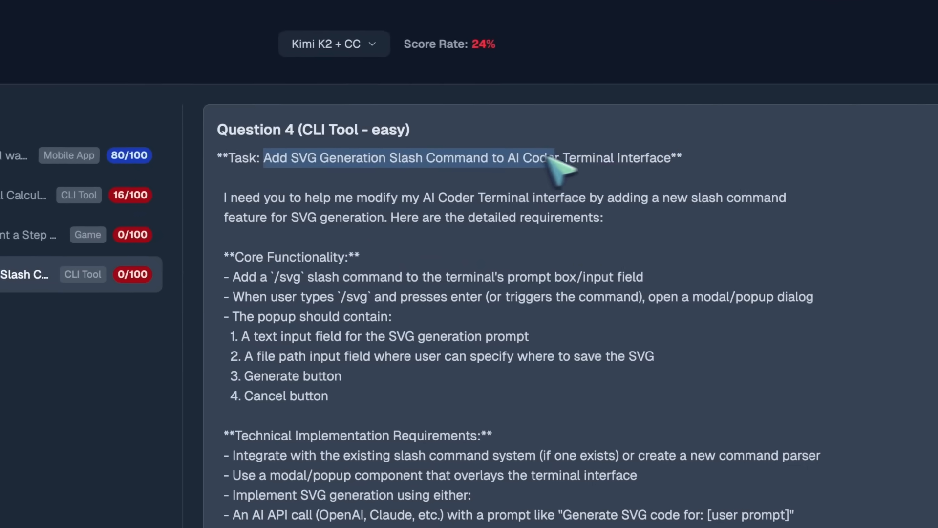
scroll(down, 3)
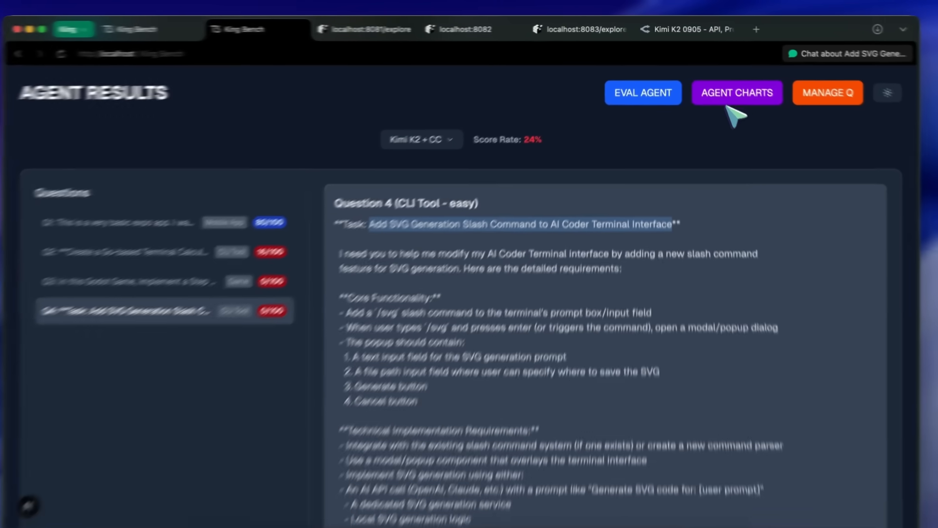
- Open AGENT CHARTS and scroll the rankings to Kimi K2 + CC in third at 24.0
click(737, 93)
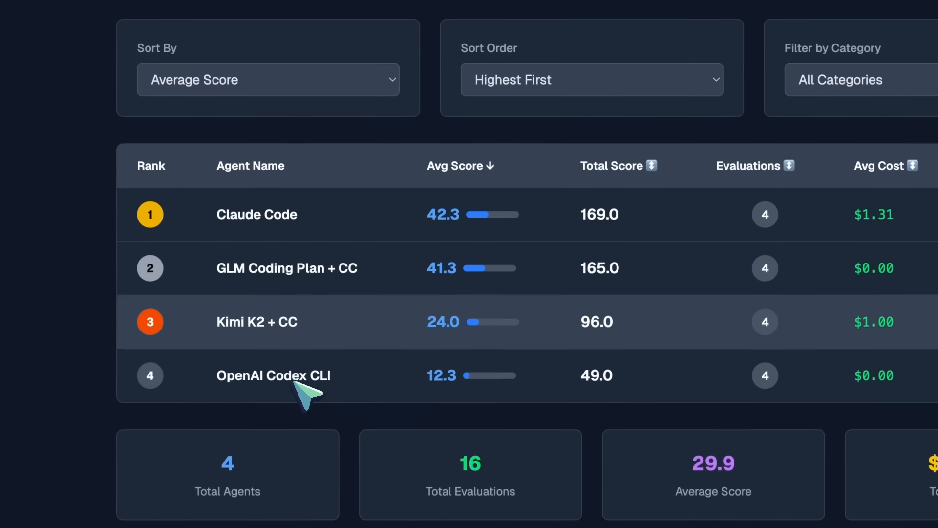
scroll(down, 3)
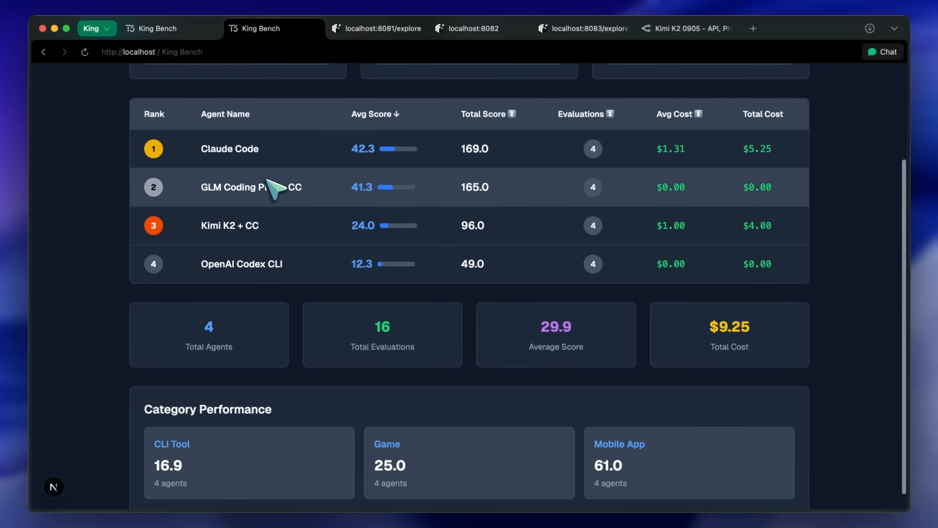
scroll(down, 3)
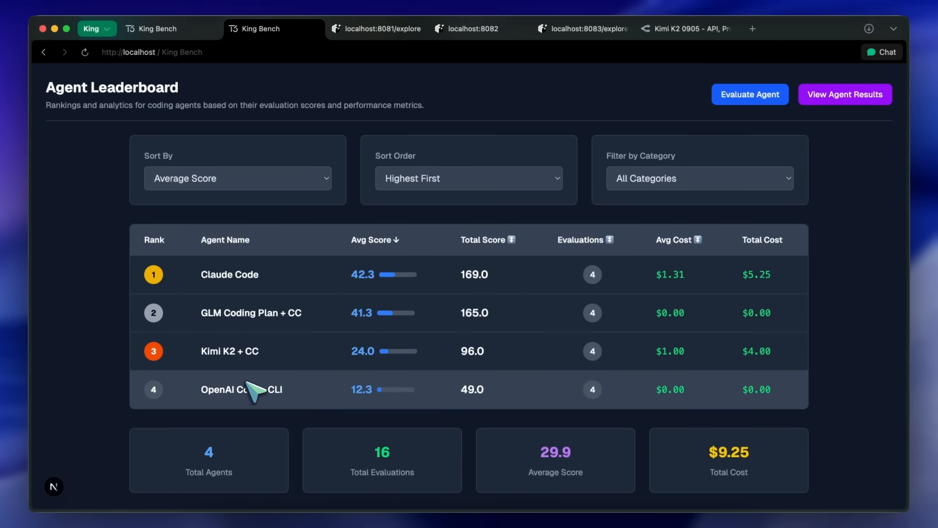
mouse_move(260, 397)
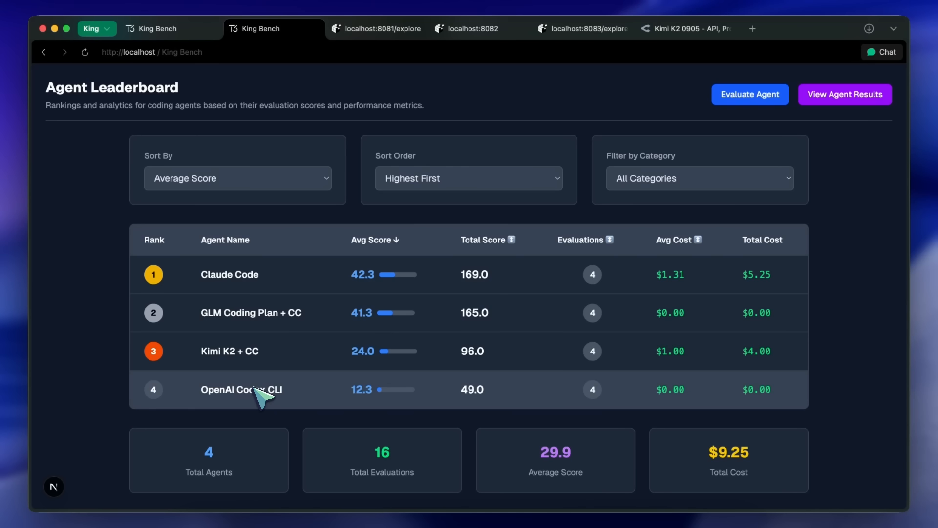
mouse_move(230, 336)
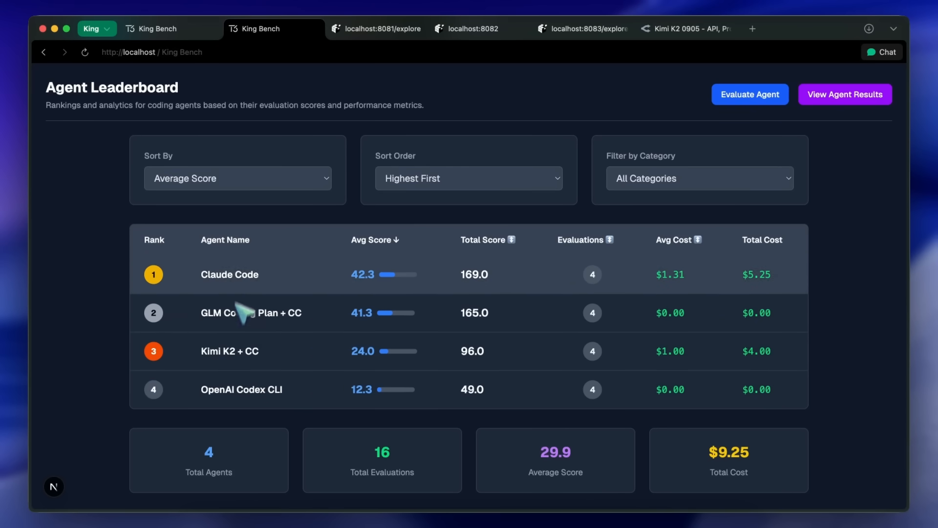
mouse_move(251, 312)
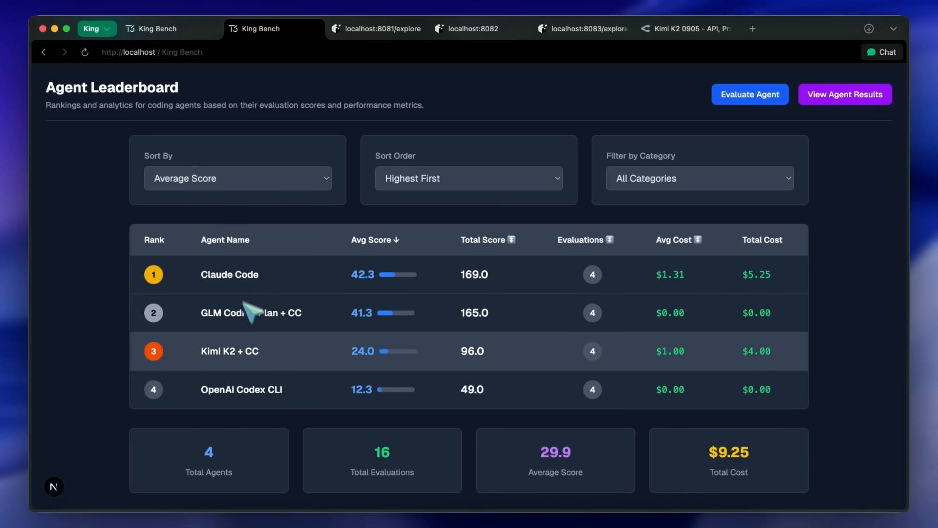
scroll(down, 3)
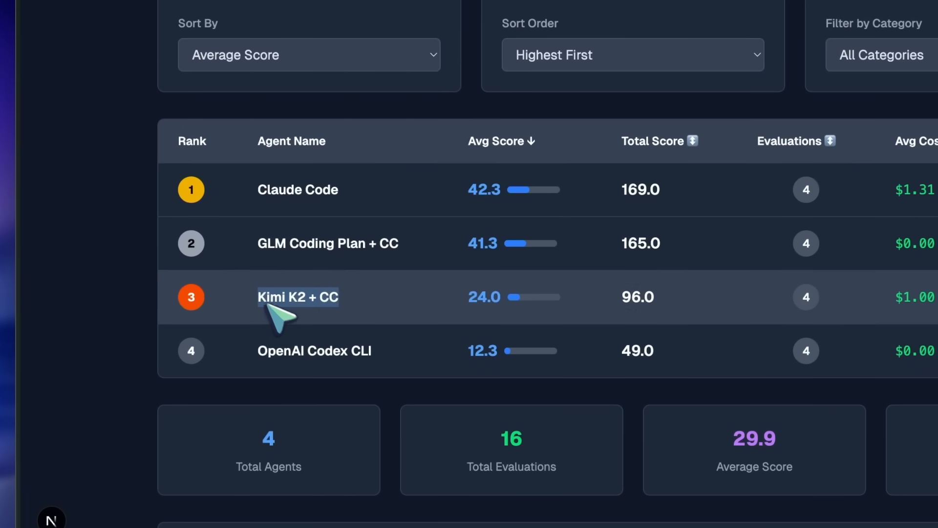
mouse_move(309, 329)
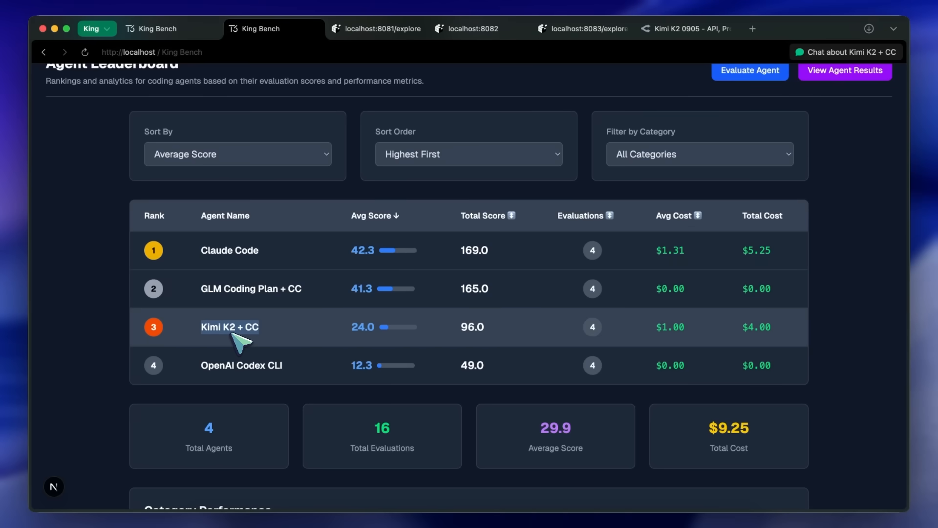
mouse_move(242, 344)
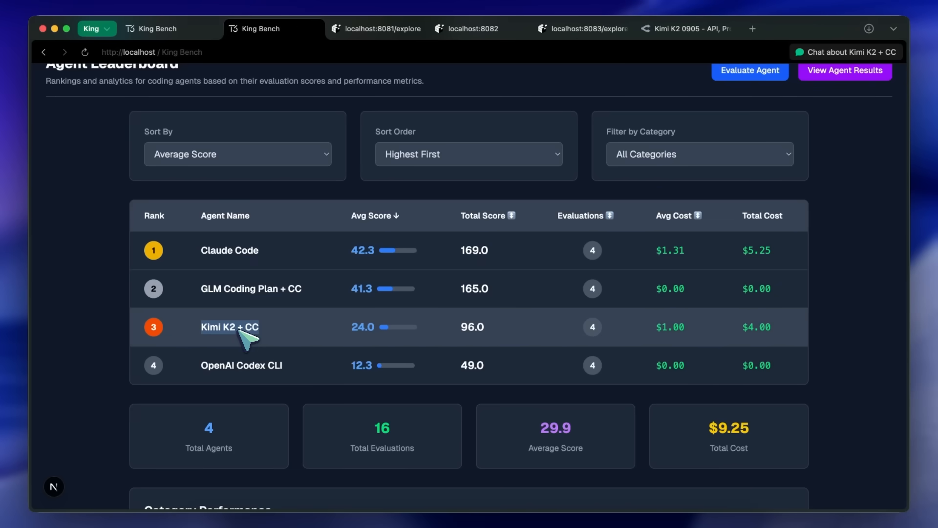
mouse_move(272, 326)
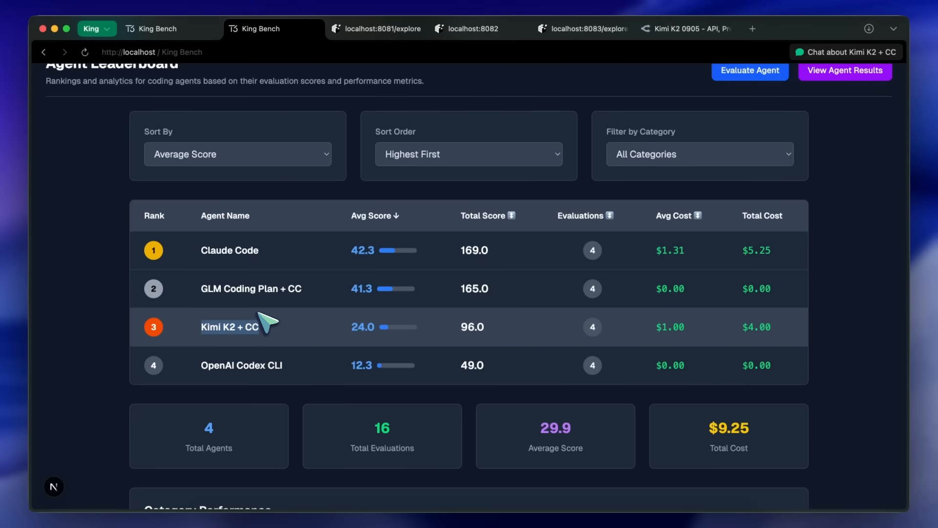
scroll(down, 3)
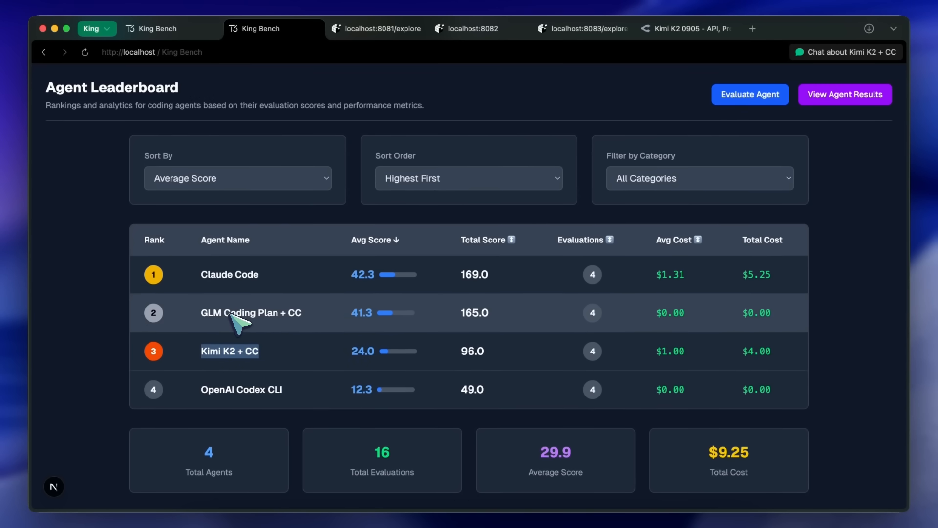
mouse_move(285, 360)
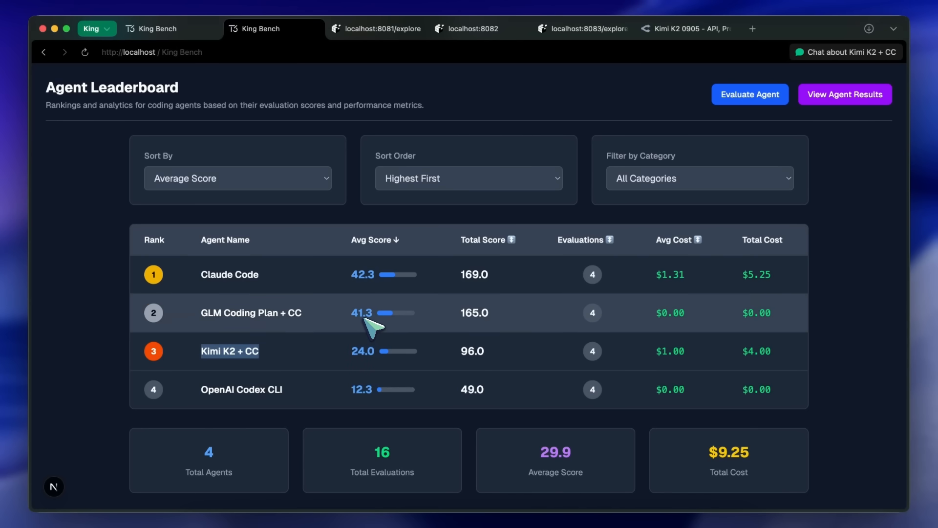
mouse_move(383, 377)
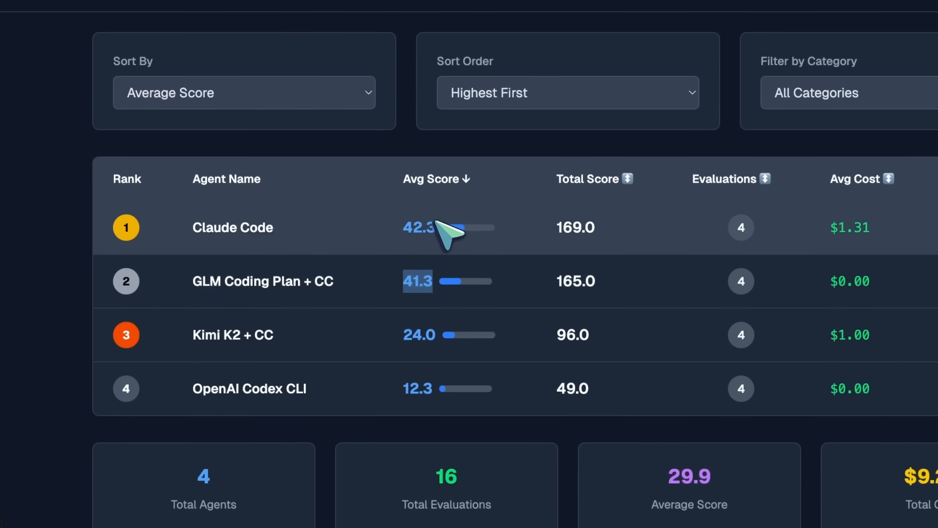
mouse_move(419, 280)
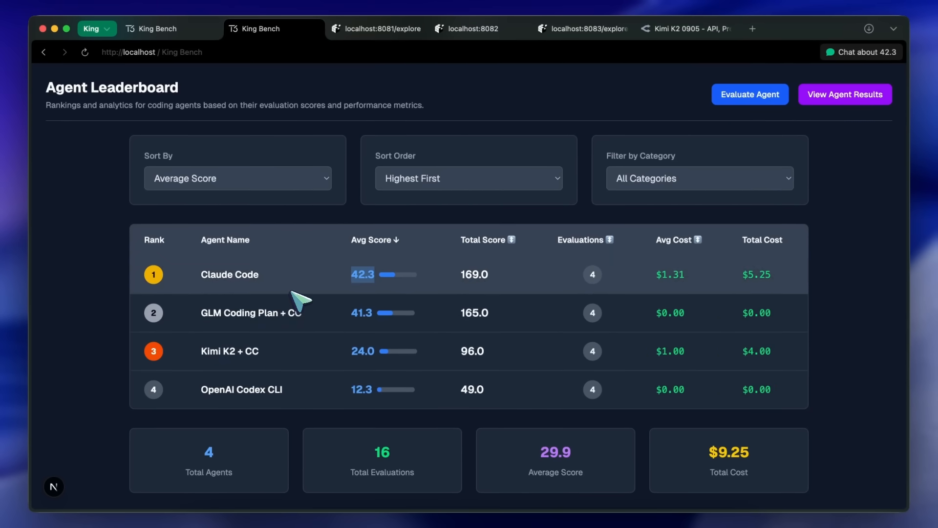
mouse_move(277, 295)
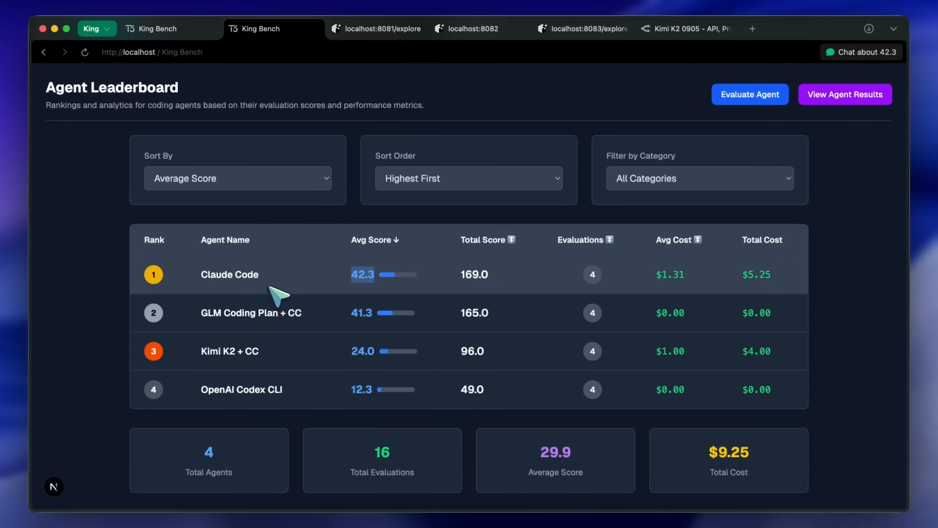
scroll(down, 3)
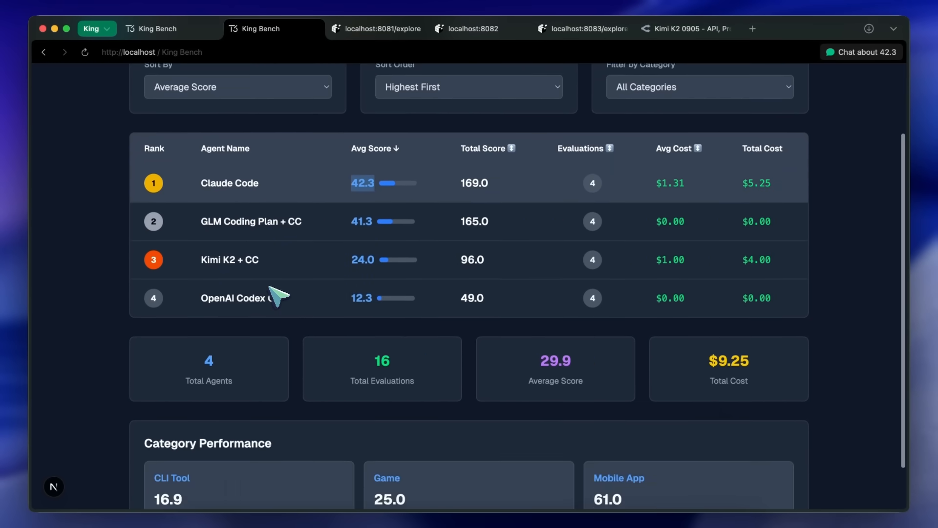
scroll(up, 3)
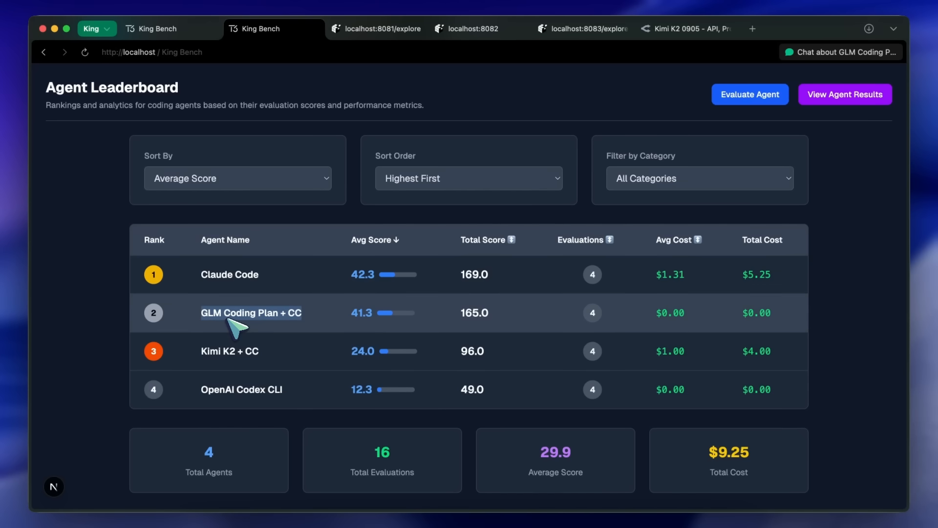
mouse_move(213, 359)
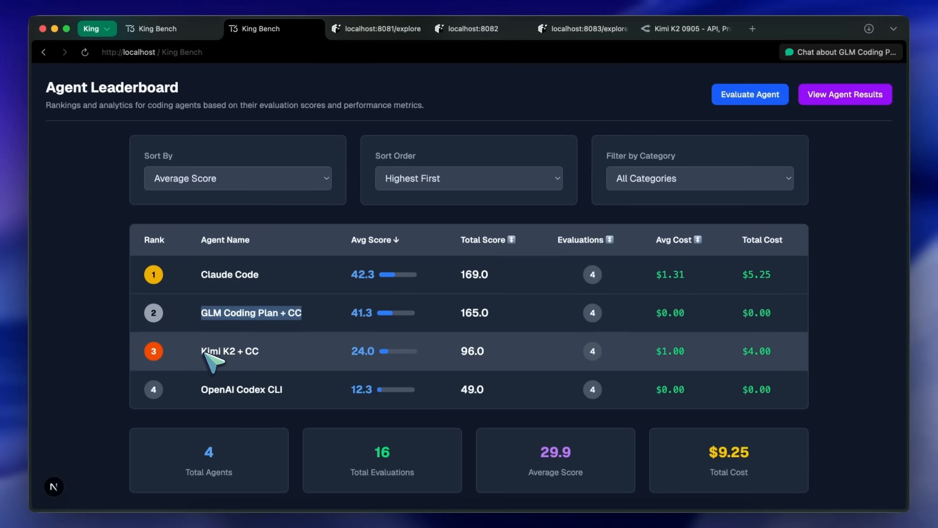
mouse_move(291, 366)
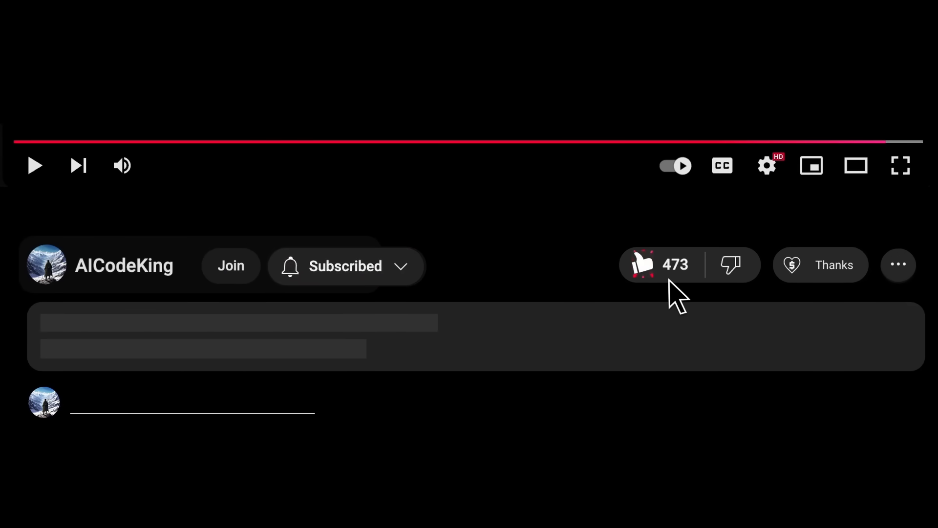
- Open the AICodeKing Super Thanks dialog with its $5.00 preset amount
click(821, 264)
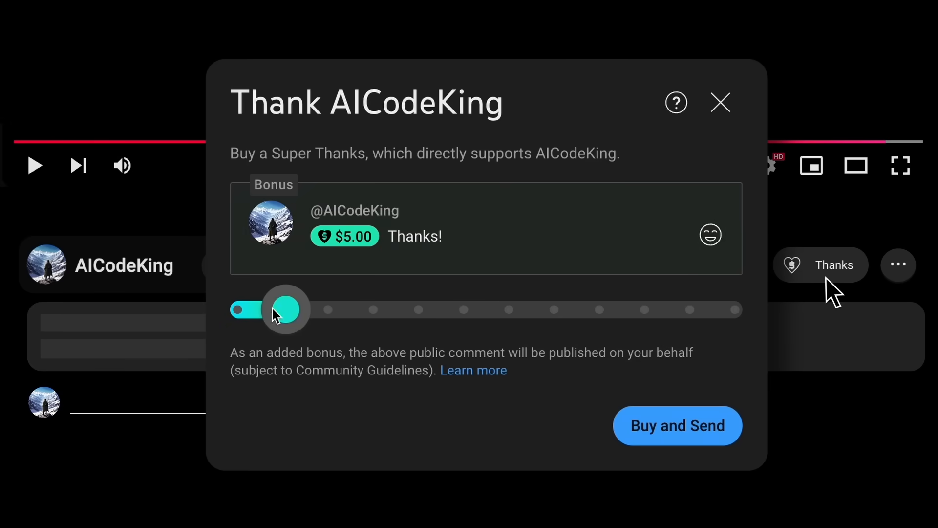